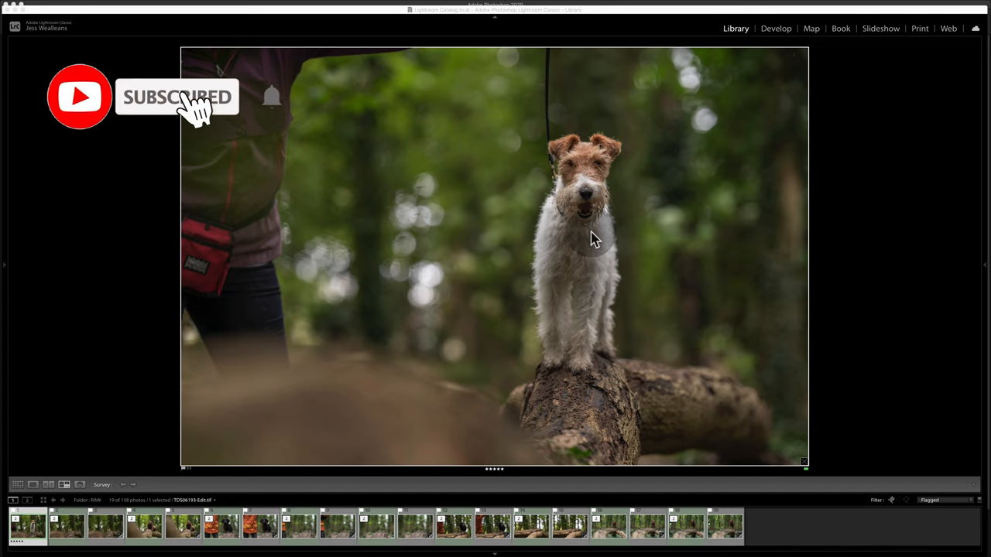
{"action": "mouse_move", "coordinate": [756, 279]}
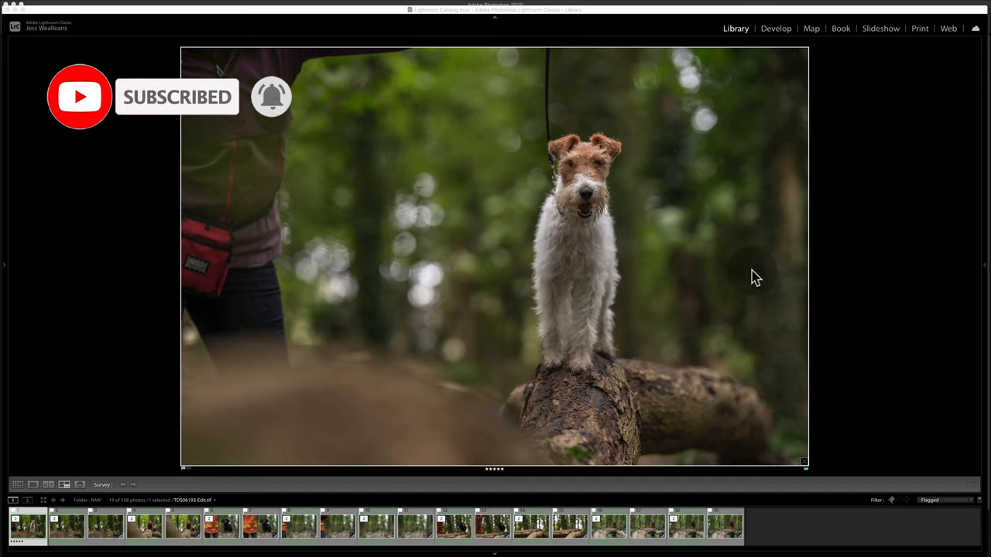
{"action": "mouse_move", "coordinate": [737, 279]}
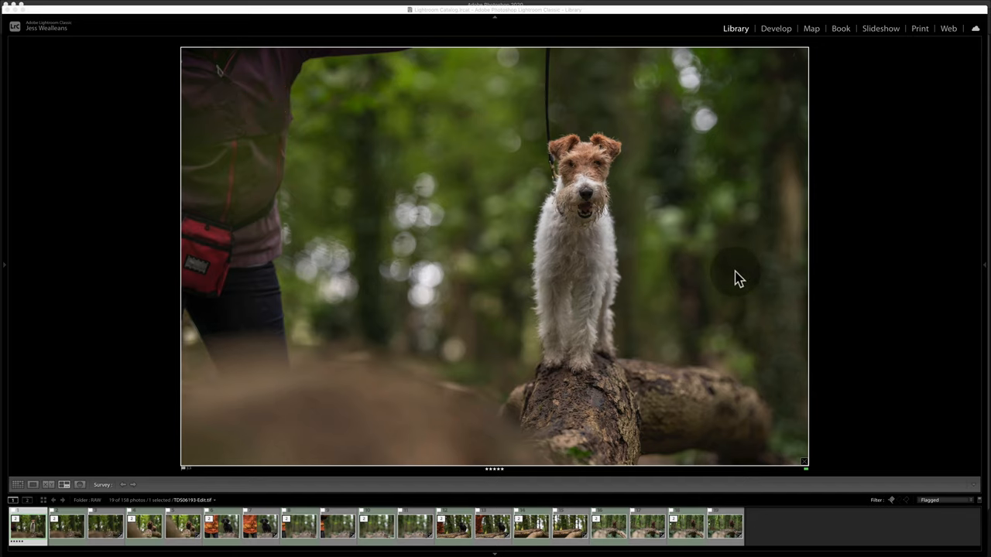
{"action": "mouse_move", "coordinate": [581, 183]}
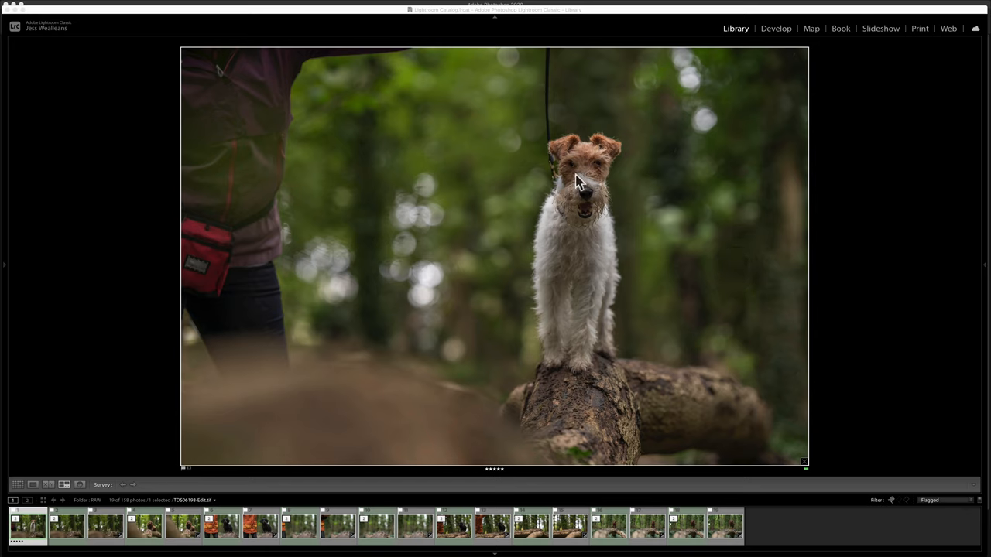
{"action": "mouse_move", "coordinate": [553, 65]}
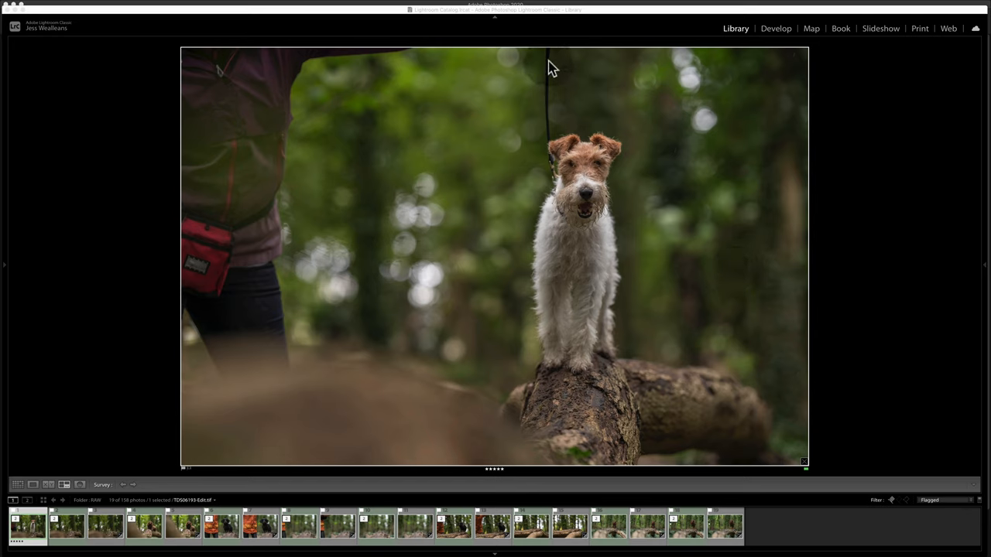
{"action": "mouse_move", "coordinate": [282, 77]}
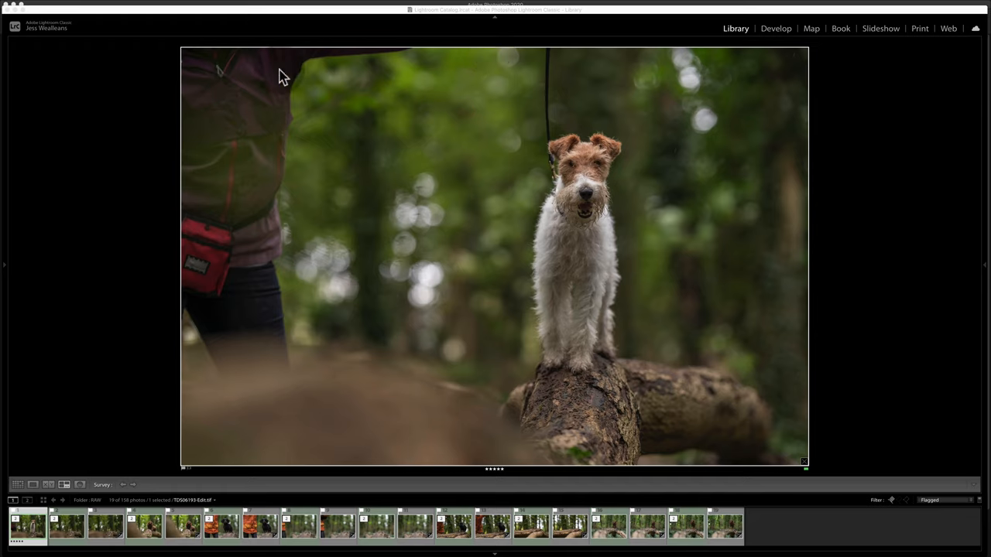
{"action": "mouse_move", "coordinate": [241, 136]}
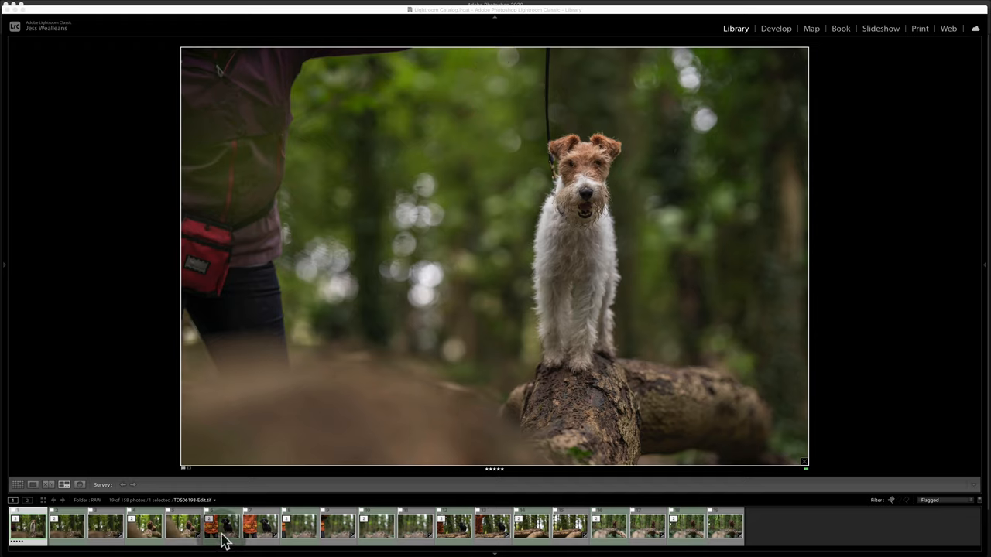
Browse the filmstrip thumbnails, then put the fox terrier photo beside the empty log shot in Compare view.
{"action": "left_click", "coordinate": [220, 527]}
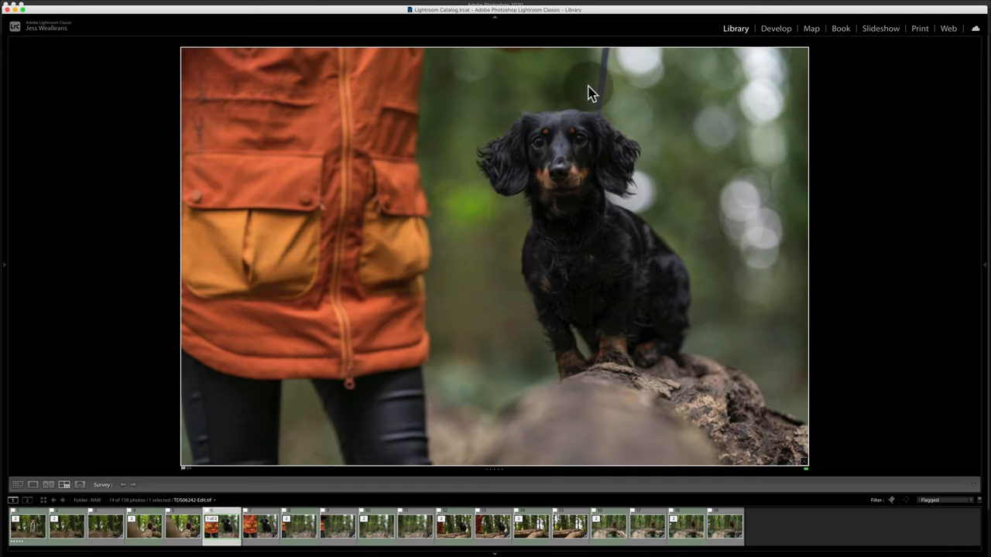
{"action": "mouse_move", "coordinate": [603, 115]}
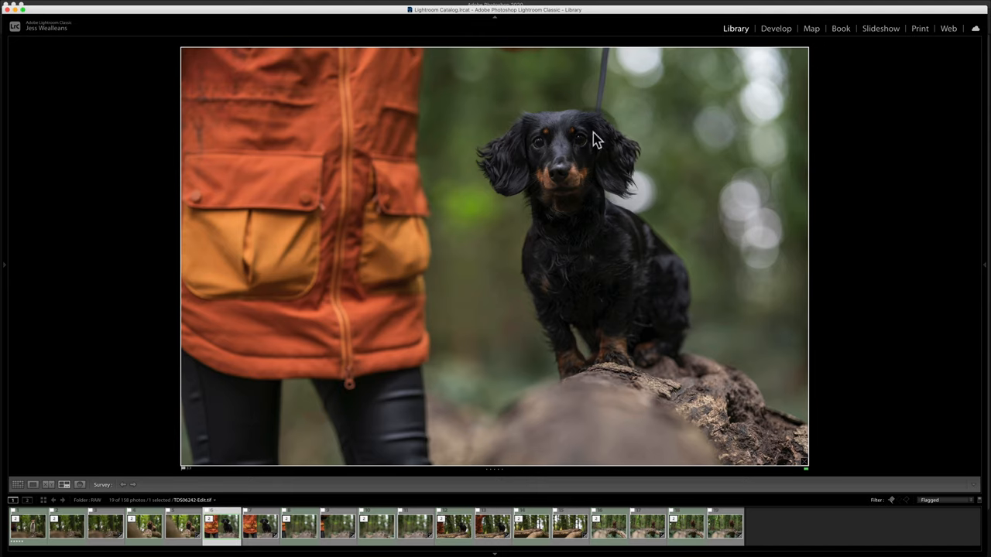
{"action": "left_click", "coordinate": [34, 527]}
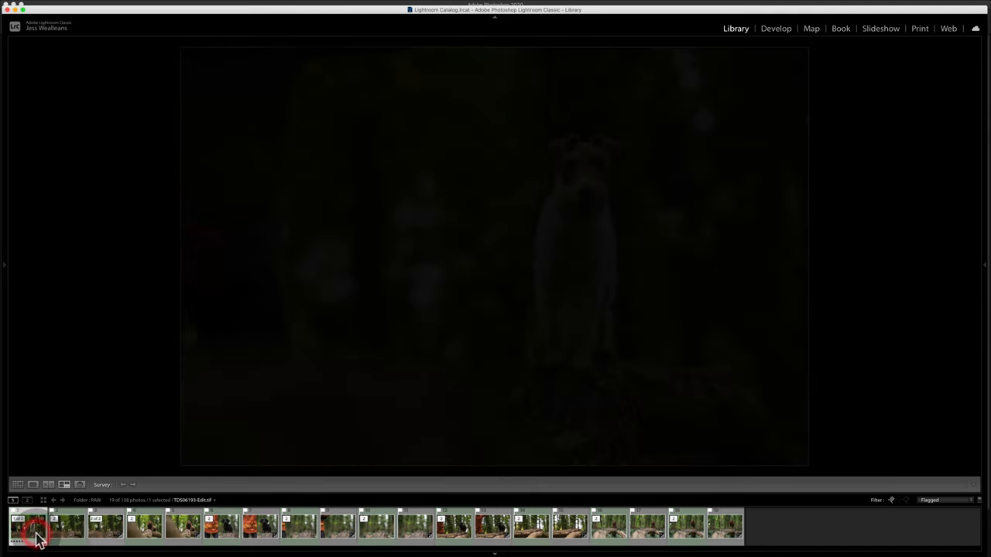
{"action": "left_click", "coordinate": [34, 526]}
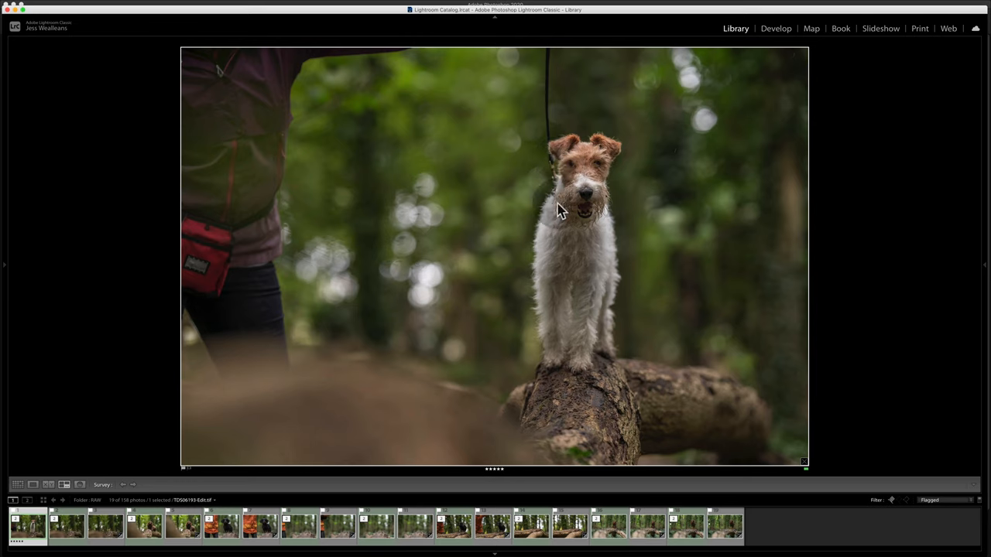
{"action": "mouse_move", "coordinate": [242, 308]}
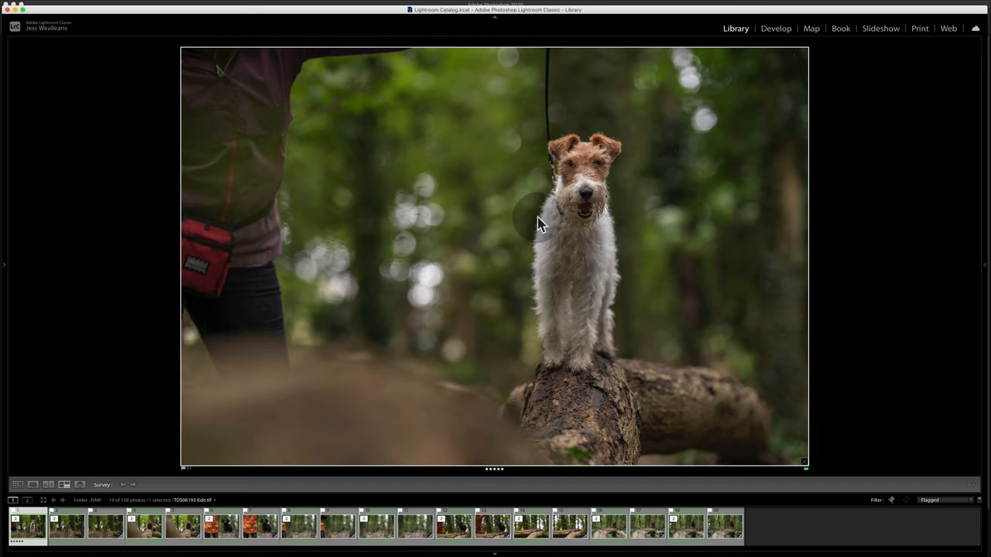
{"action": "mouse_move", "coordinate": [385, 87]}
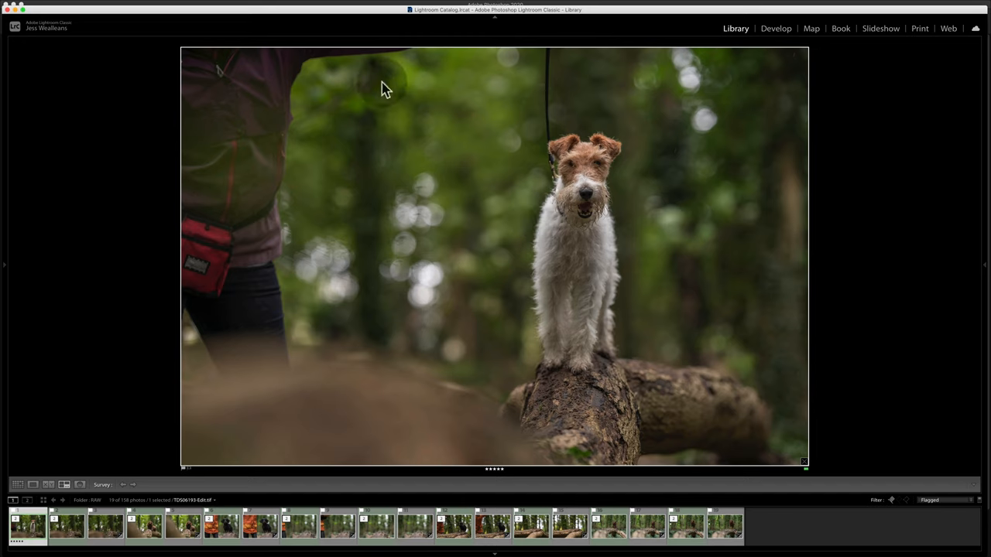
{"action": "mouse_move", "coordinate": [300, 297]}
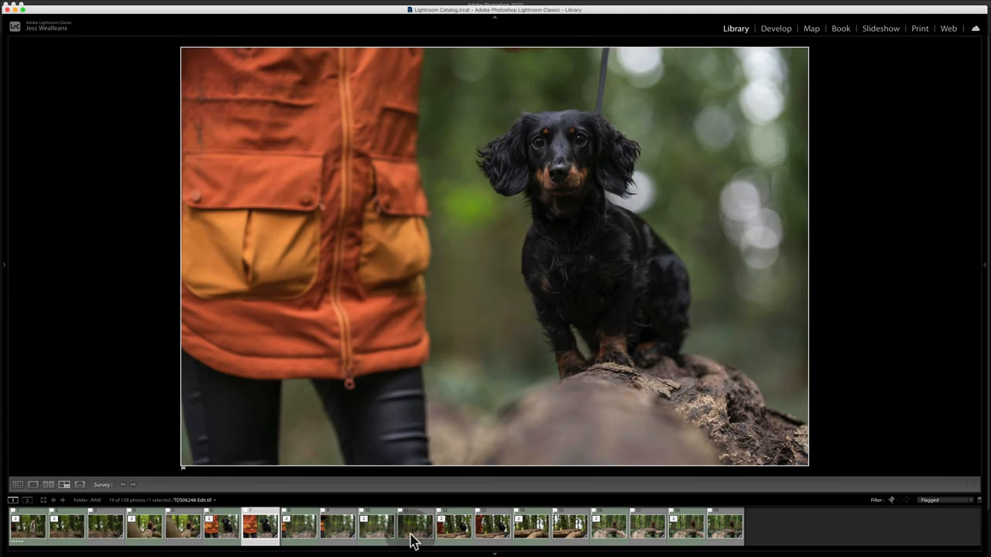
{"action": "left_click", "coordinate": [530, 525]}
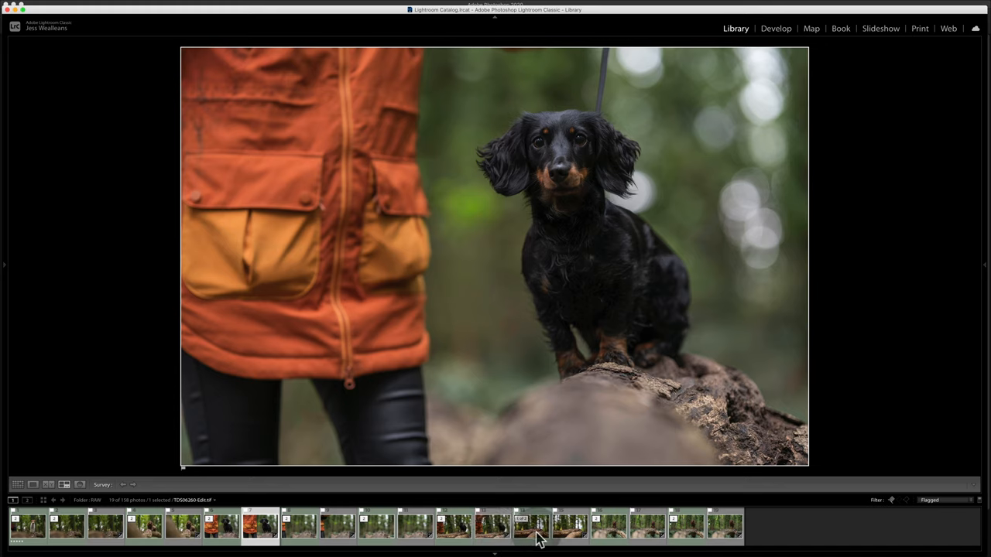
{"action": "left_click", "coordinate": [28, 526]}
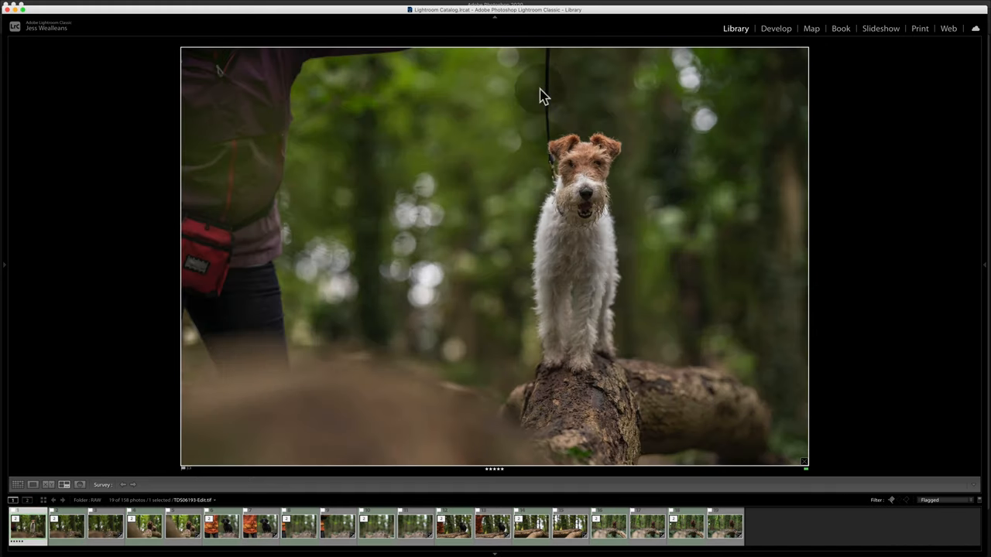
{"action": "mouse_move", "coordinate": [251, 452]}
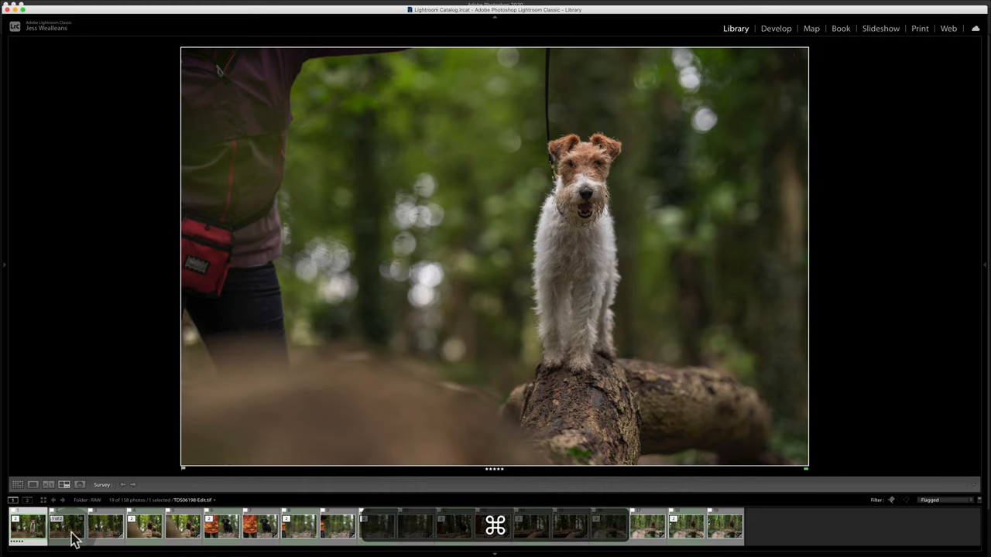
{"action": "left_click", "coordinate": [65, 527]}
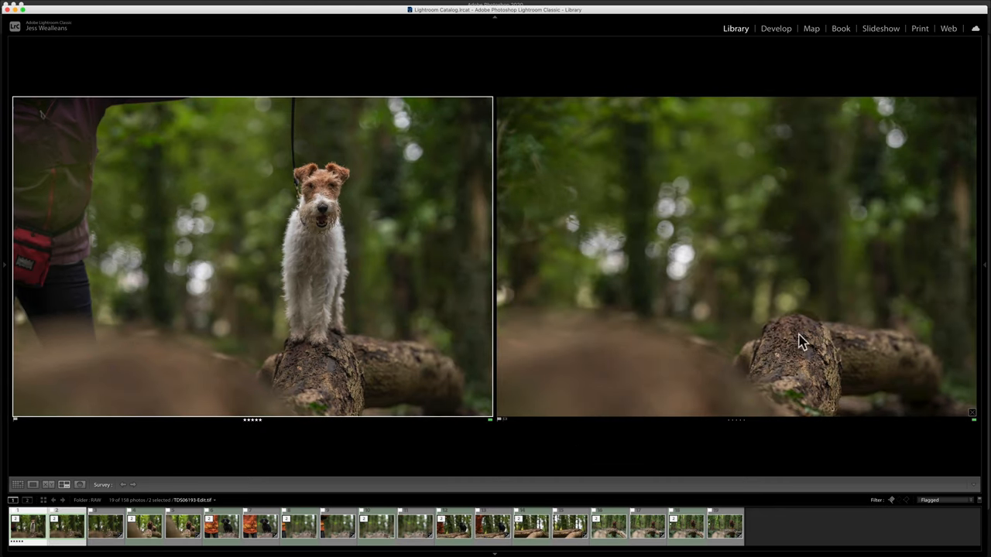
{"action": "mouse_move", "coordinate": [813, 421]}
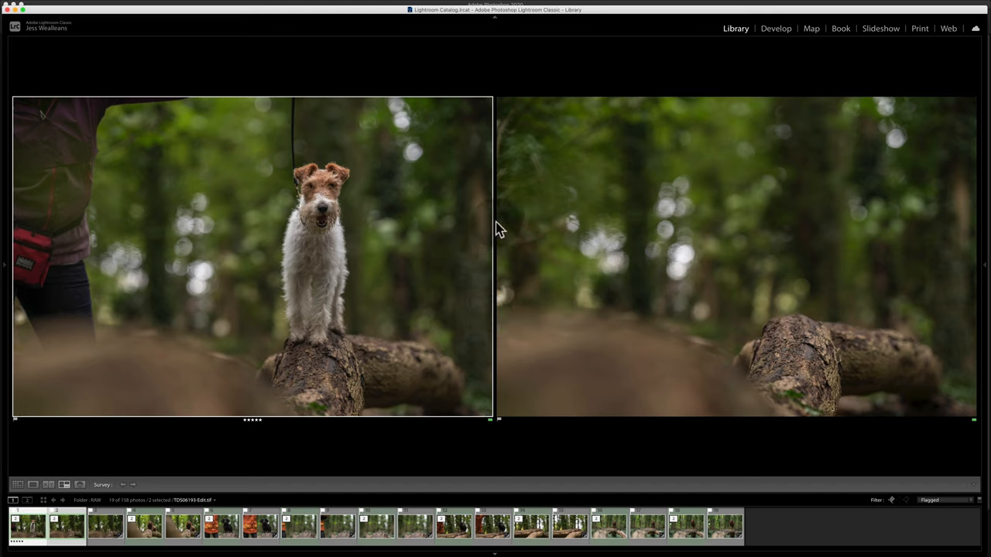
{"action": "mouse_move", "coordinate": [449, 446]}
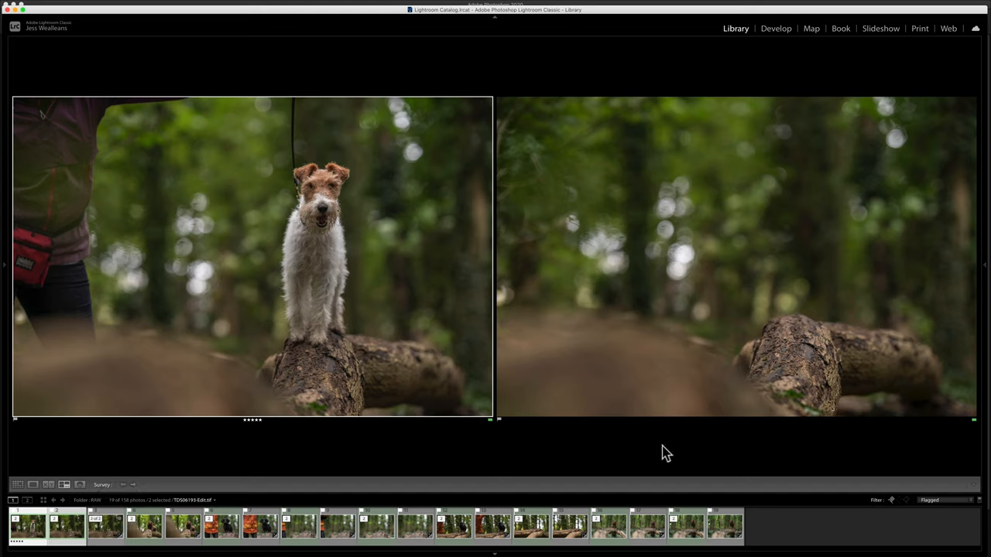
{"action": "mouse_move", "coordinate": [663, 452]}
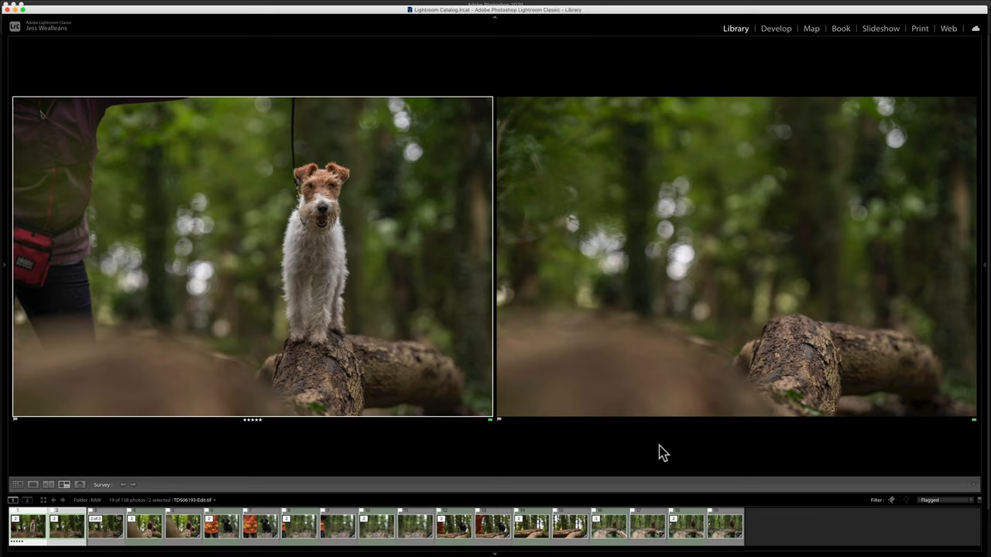
{"action": "mouse_move", "coordinate": [421, 455]}
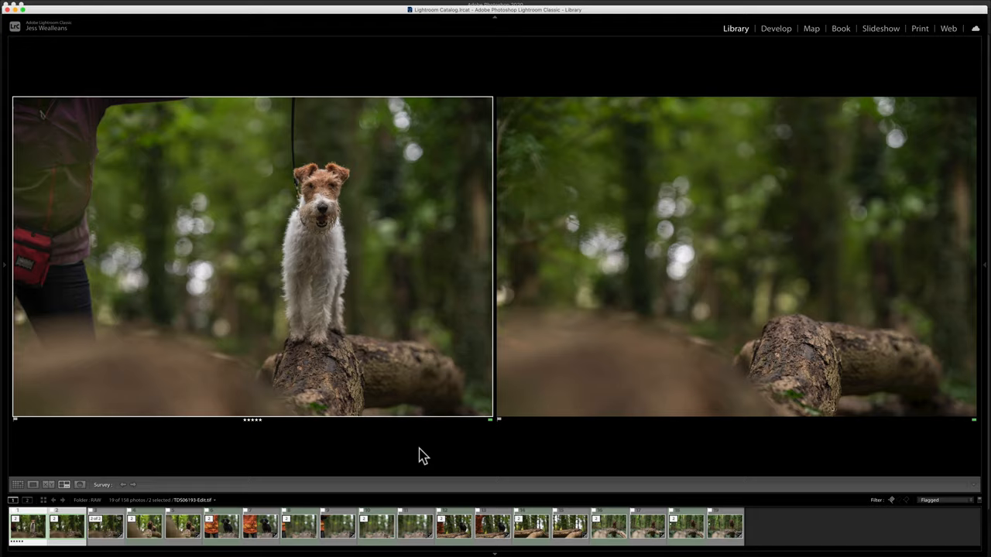
Send the fox terrier photo to Photoshop 2020 via Edit In, as a copy with Lightroom adjustments.
{"action": "right_click", "coordinate": [251, 256]}
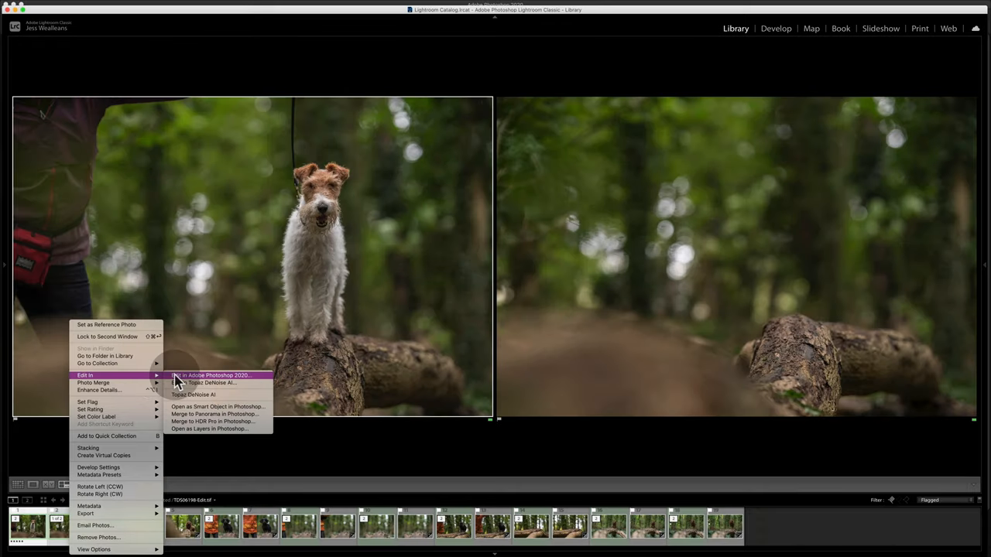
{"action": "left_click", "coordinate": [211, 376]}
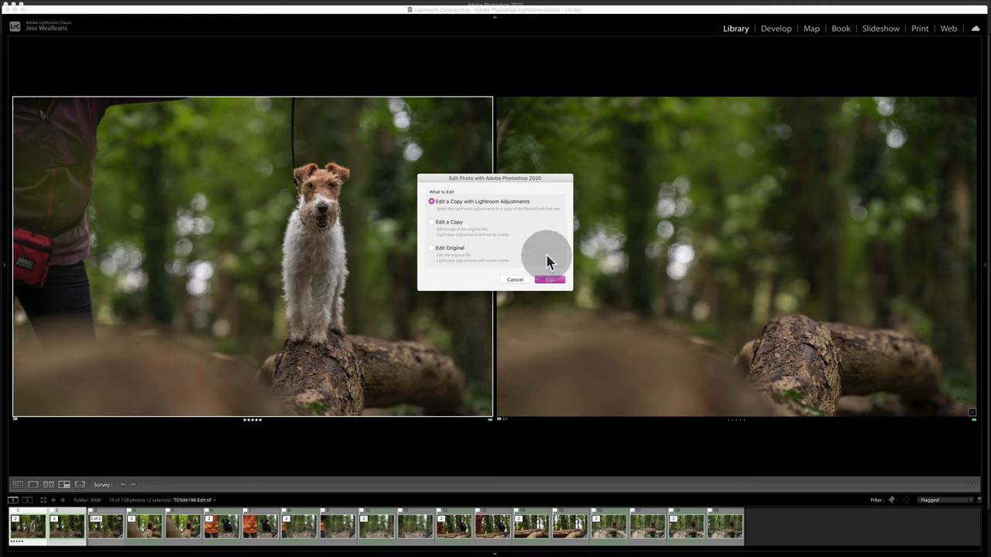
{"action": "mouse_move", "coordinate": [465, 137]}
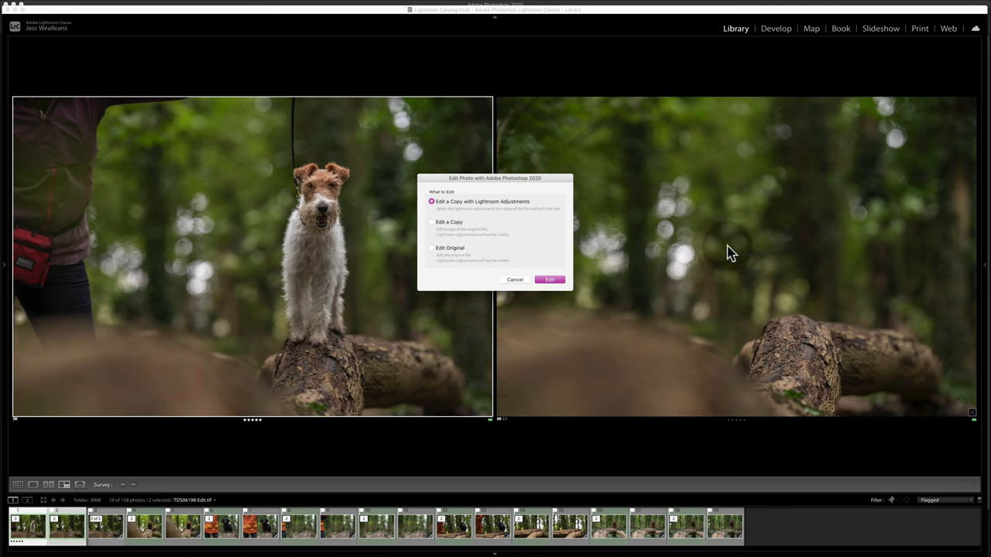
{"action": "mouse_move", "coordinate": [375, 297]}
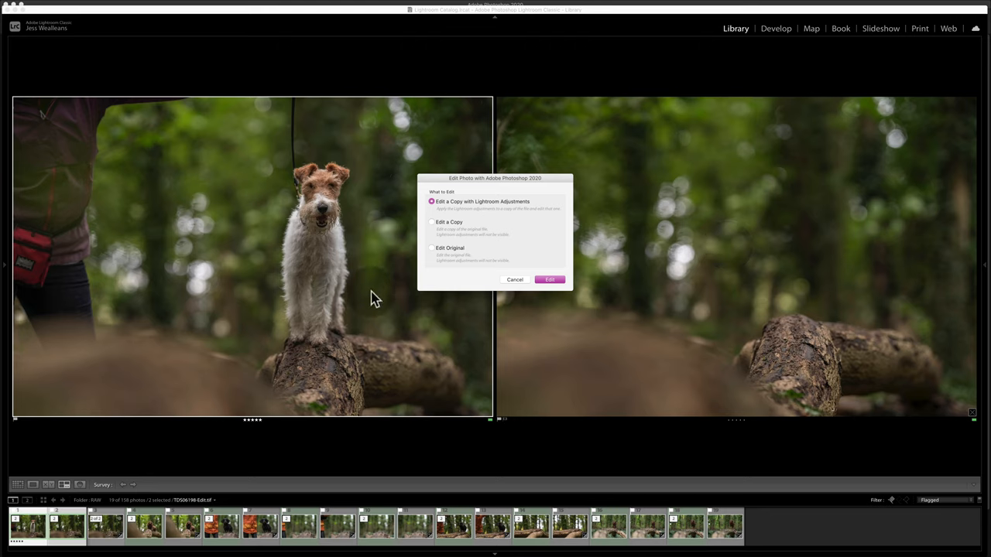
{"action": "mouse_move", "coordinate": [790, 183]}
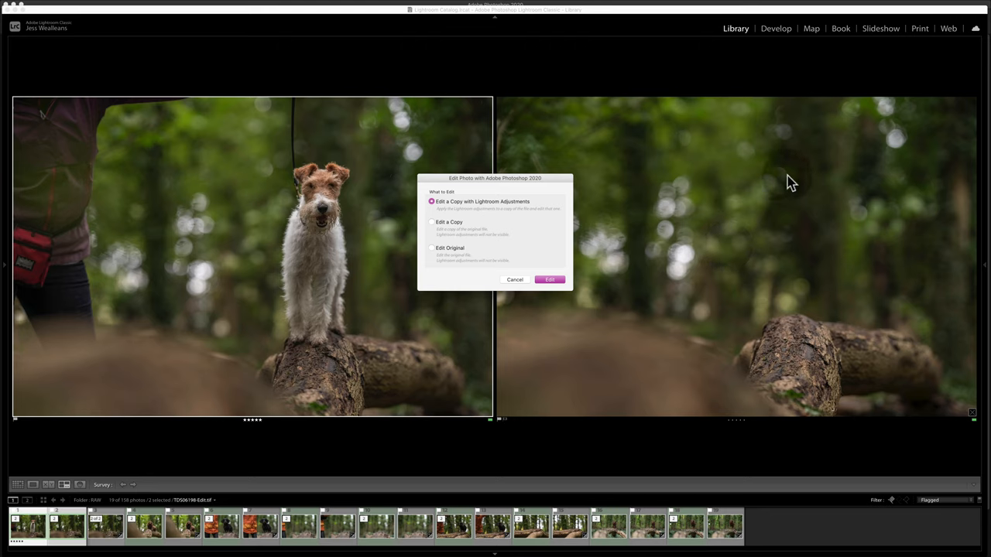
{"action": "mouse_move", "coordinate": [746, 161]}
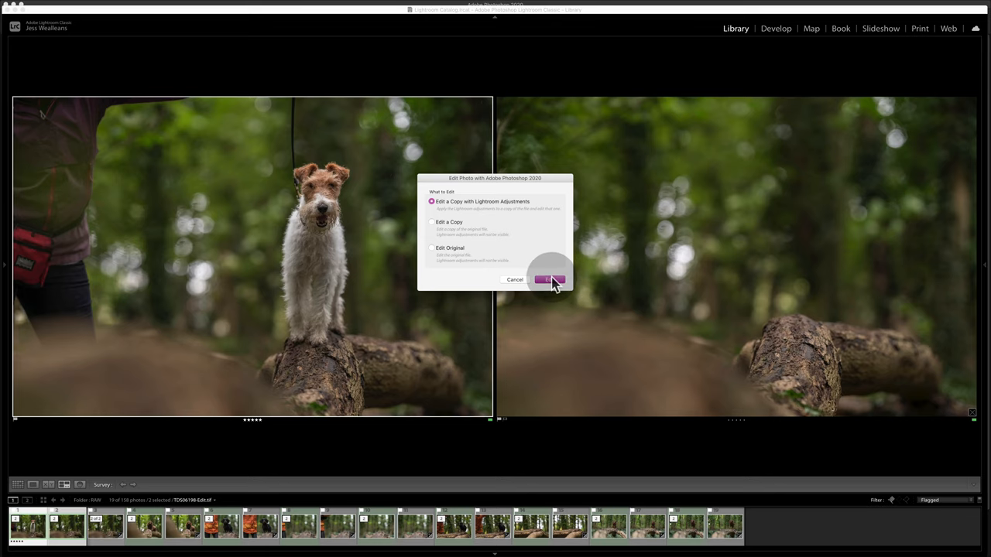
{"action": "left_click", "coordinate": [550, 278]}
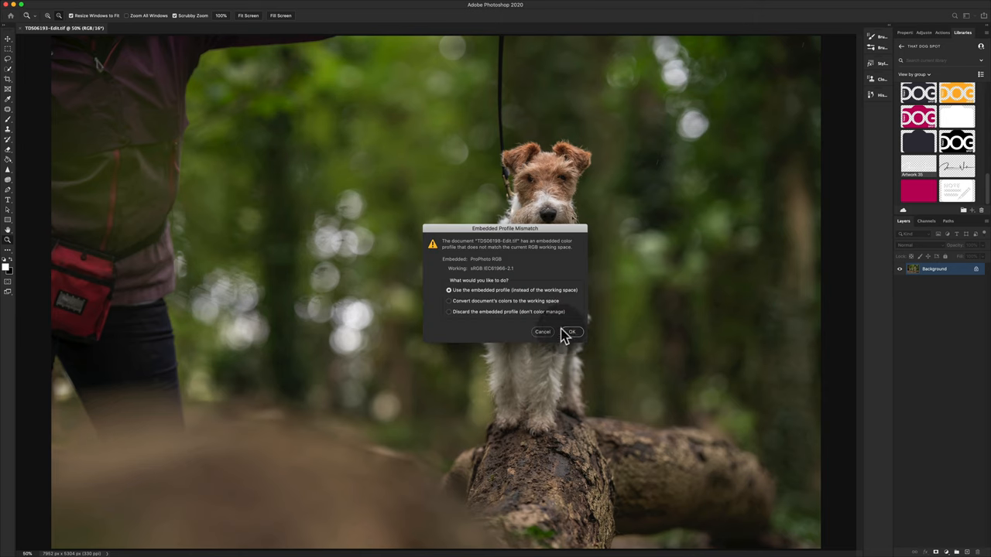
Keep the embedded colour profile, check the empty log document, and return to the terrier document.
{"action": "left_click", "coordinate": [572, 332]}
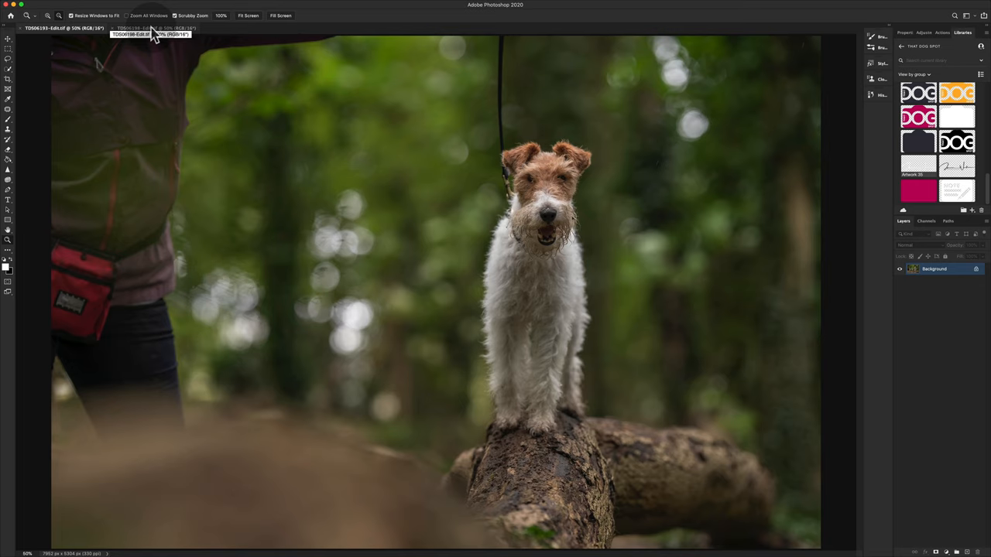
{"action": "left_click", "coordinate": [155, 28]}
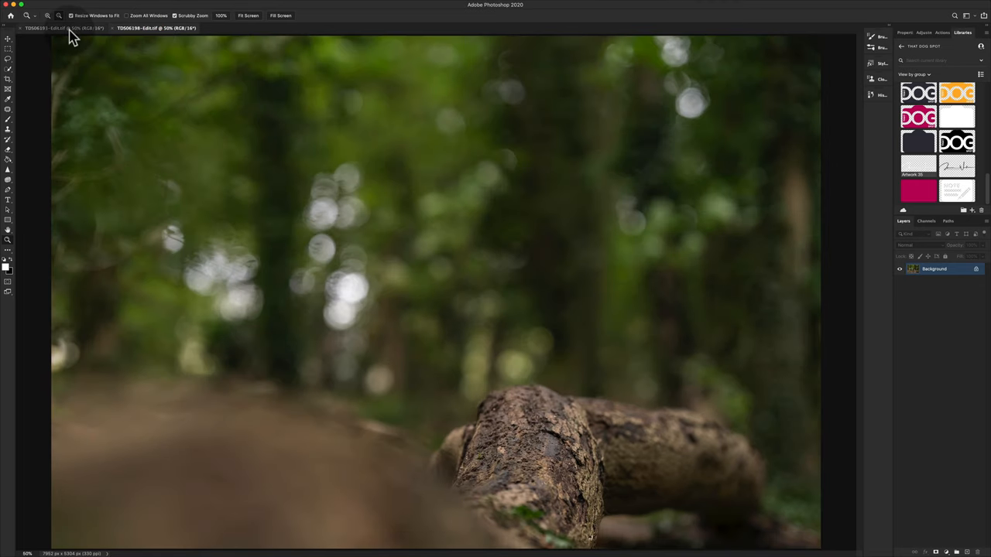
{"action": "left_click", "coordinate": [65, 28]}
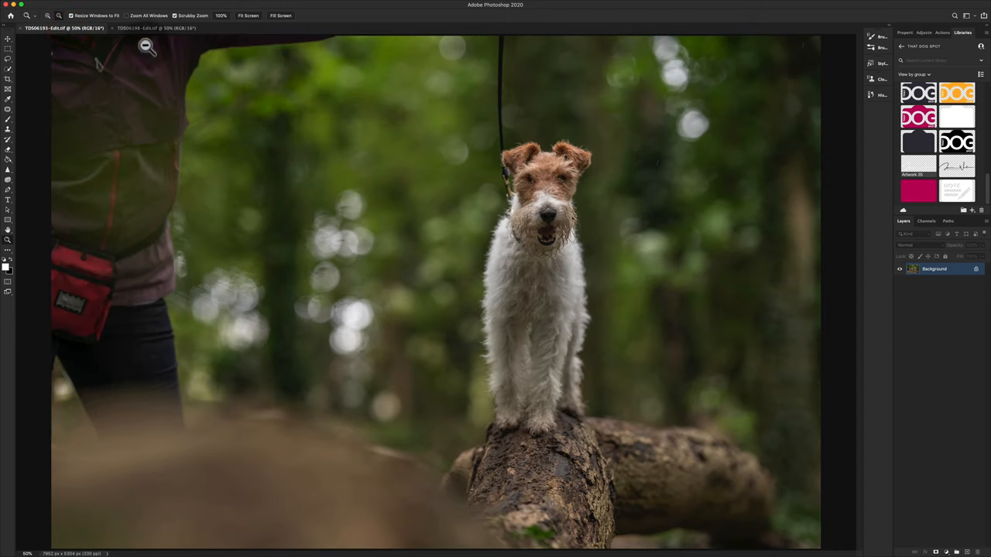
{"action": "mouse_move", "coordinate": [334, 163]}
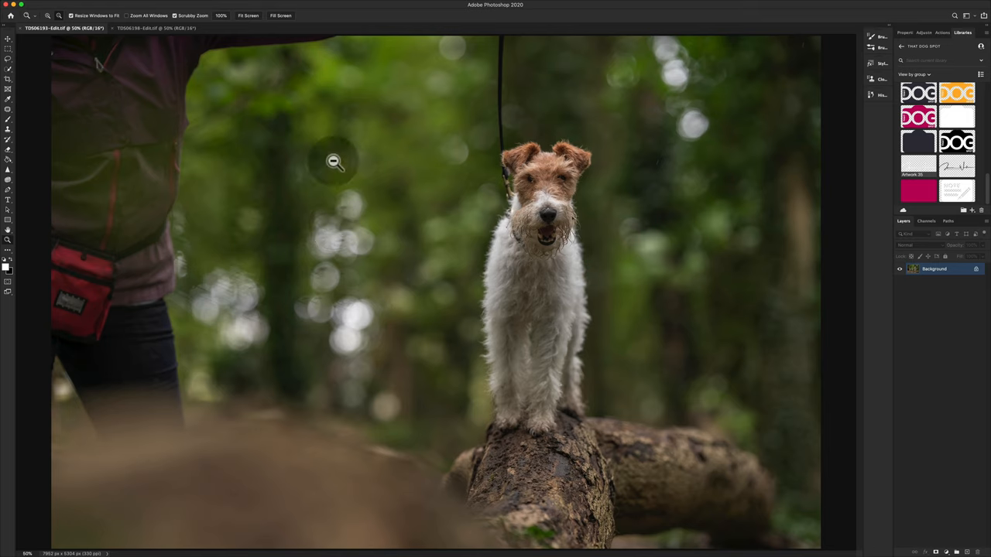
{"action": "mouse_move", "coordinate": [573, 316]}
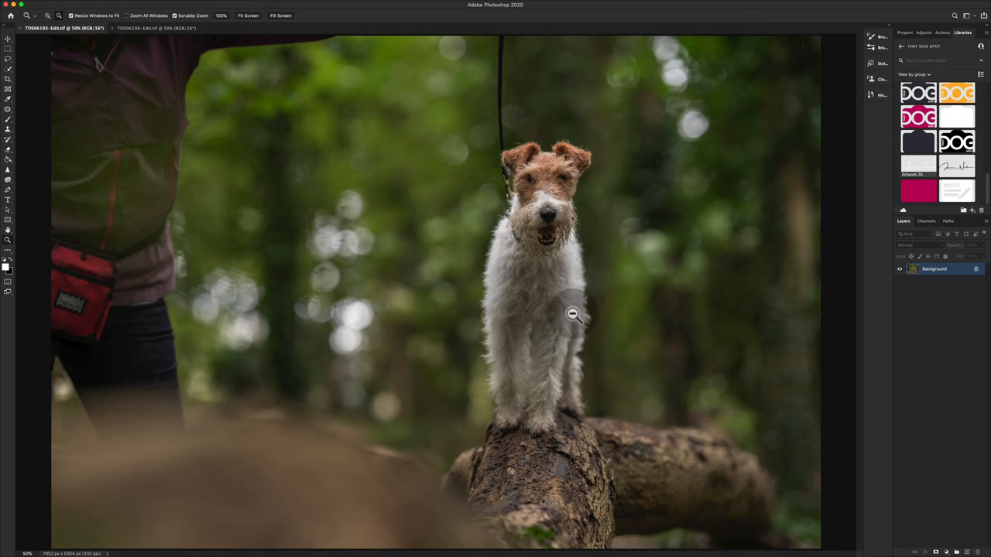
{"action": "mouse_move", "coordinate": [713, 499]}
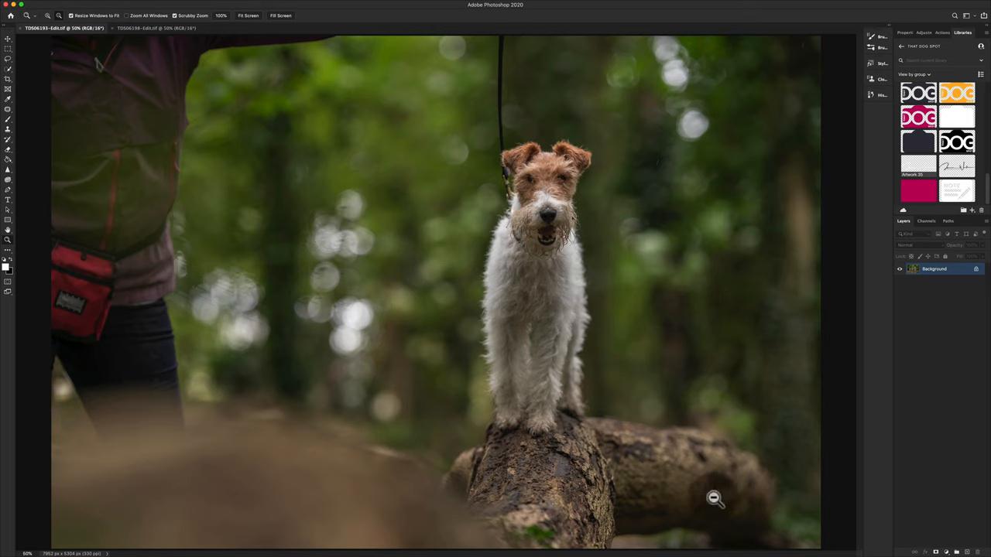
{"action": "mouse_move", "coordinate": [706, 496]}
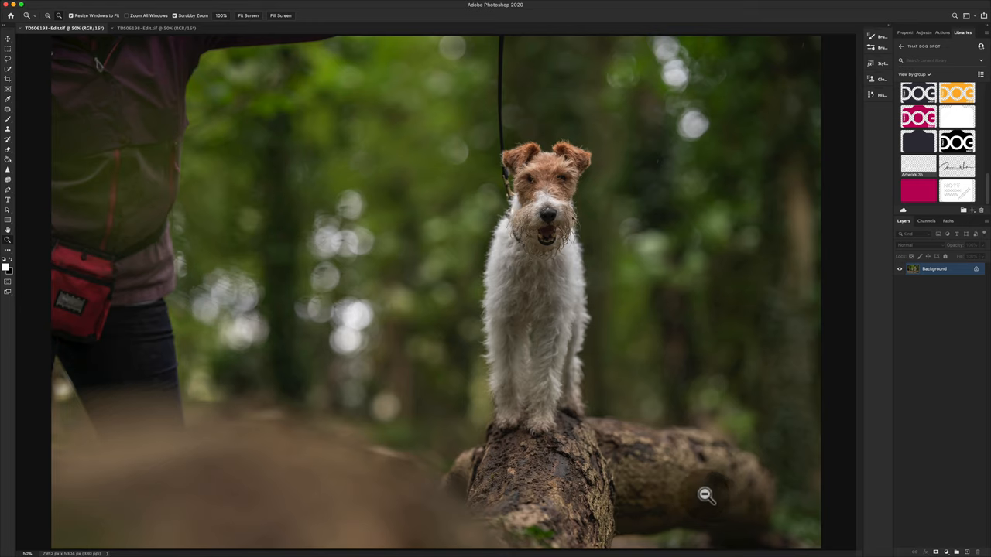
{"action": "mouse_move", "coordinate": [428, 201]}
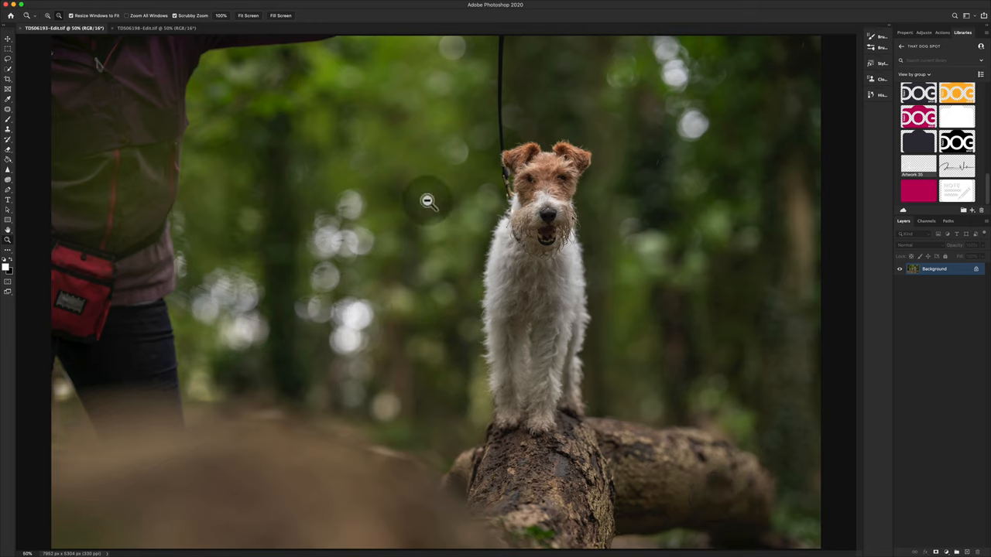
{"action": "mouse_move", "coordinate": [620, 350]}
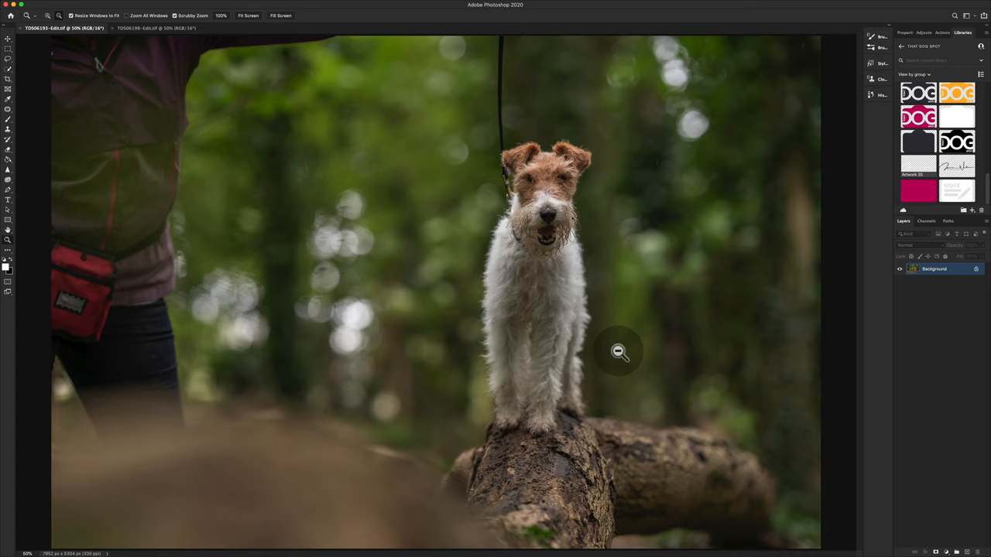
Select and copy the whole terrier photo, then bring the log background document forward.
{"action": "key", "text": "cmd+a"}
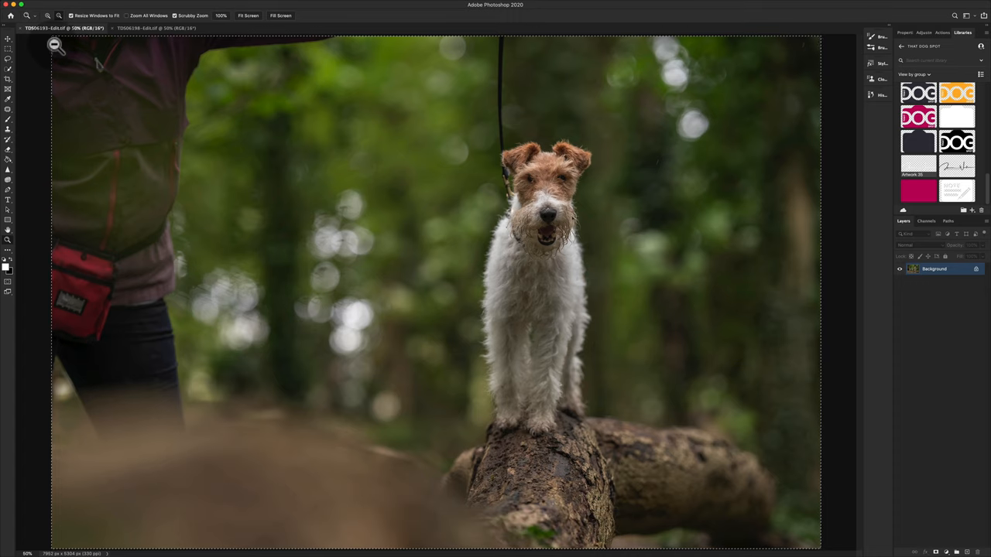
{"action": "mouse_move", "coordinate": [819, 555]}
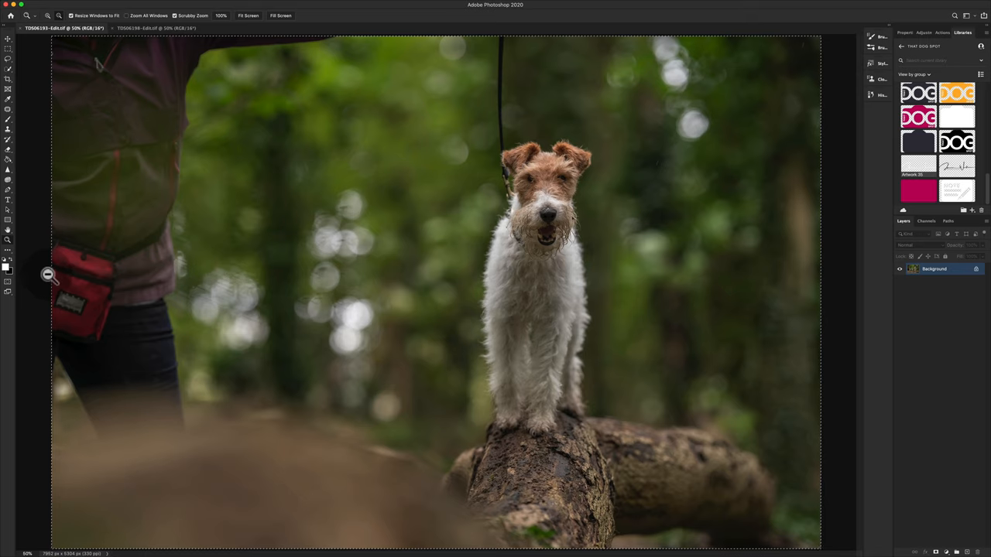
{"action": "mouse_move", "coordinate": [199, 184]}
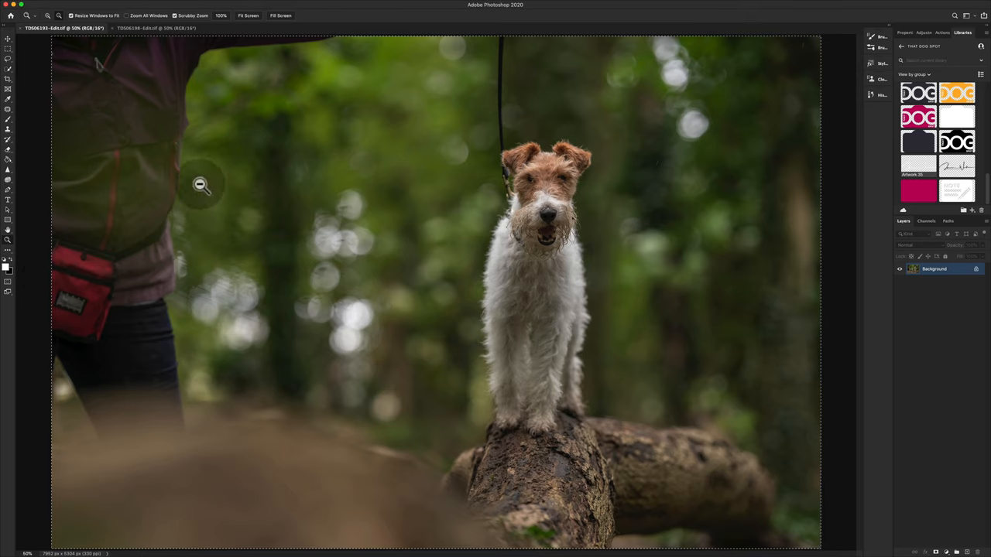
{"action": "mouse_move", "coordinate": [342, 194]}
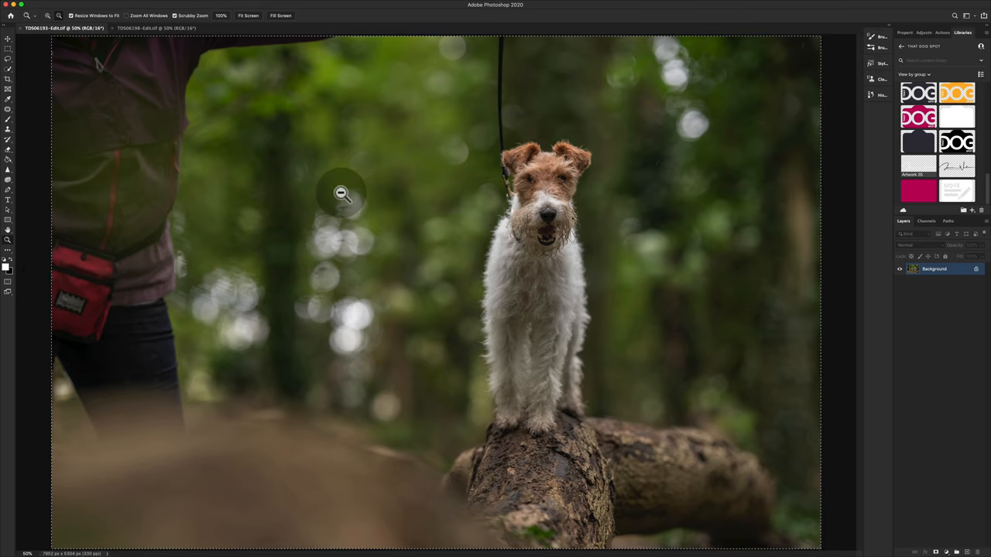
{"action": "key", "text": "cmd"}
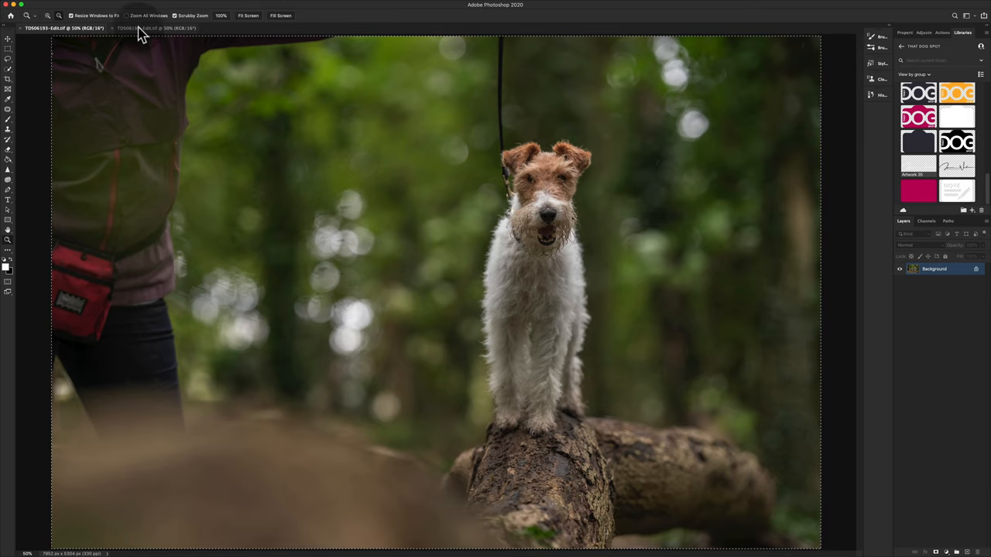
{"action": "left_click", "coordinate": [155, 28]}
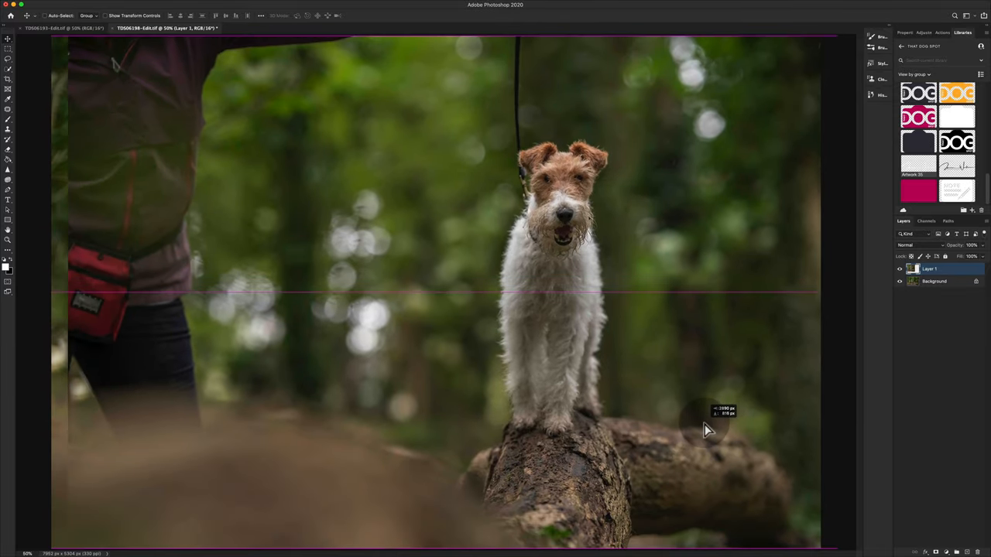
Nudge the pasted Layer 1 into alignment with the background and toggle its visibility to check.
{"action": "left_click_drag", "start_coordinate": [707, 430], "coordinate": [694, 430]}
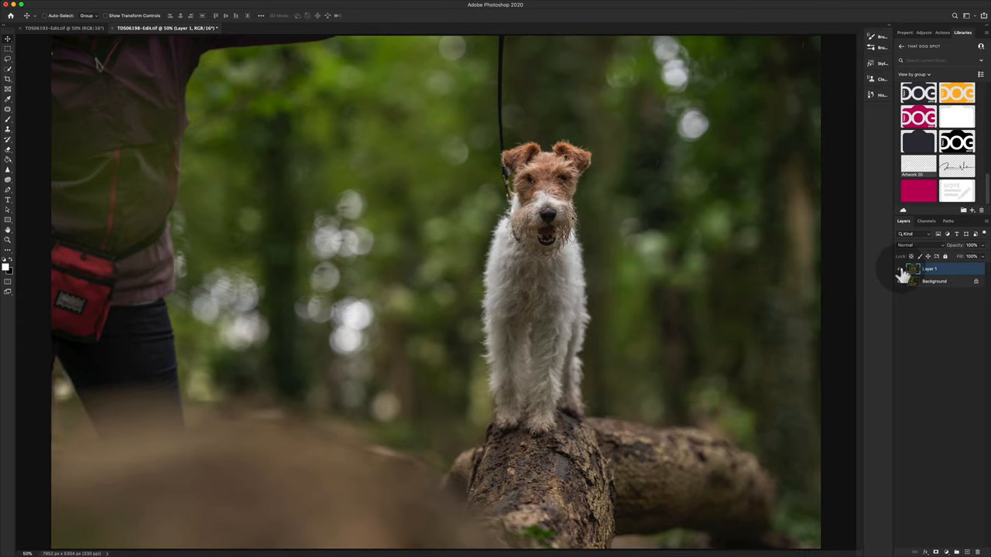
{"action": "left_click", "coordinate": [898, 270]}
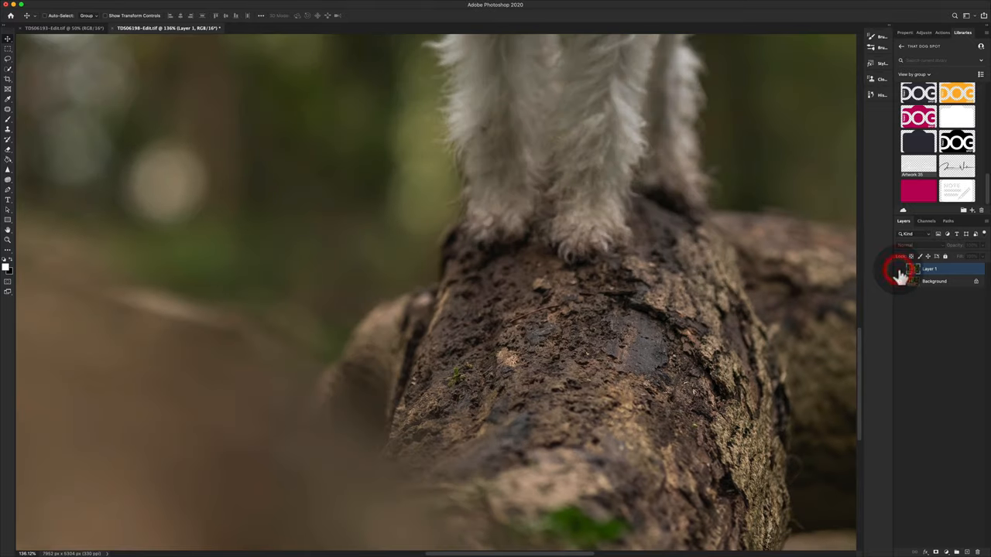
{"action": "left_click", "coordinate": [900, 270]}
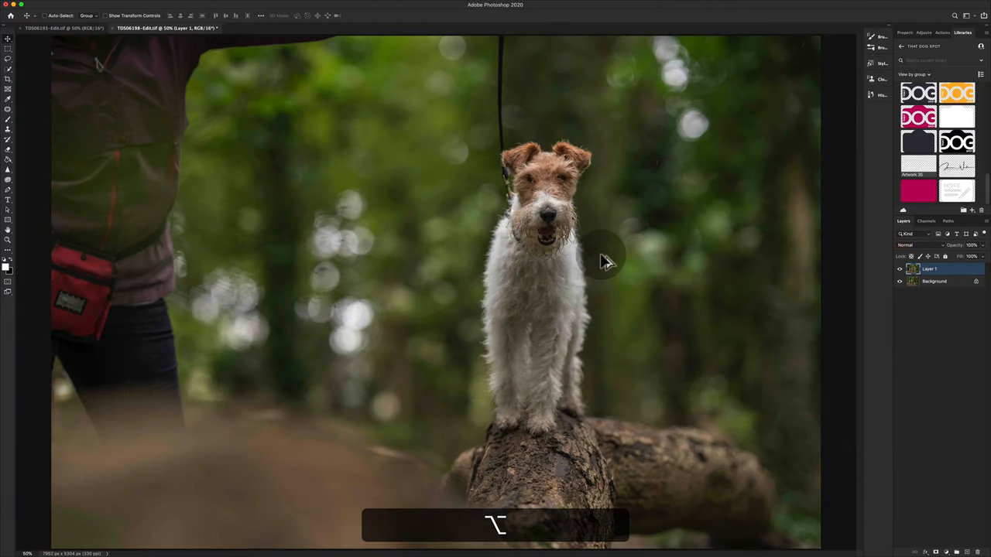
{"action": "mouse_move", "coordinate": [560, 446]}
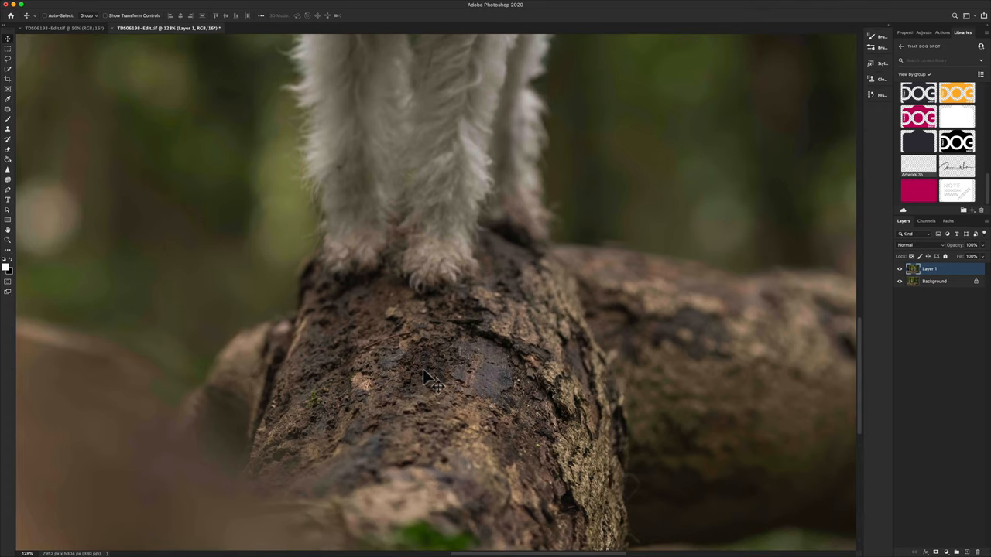
{"action": "mouse_move", "coordinate": [232, 369]}
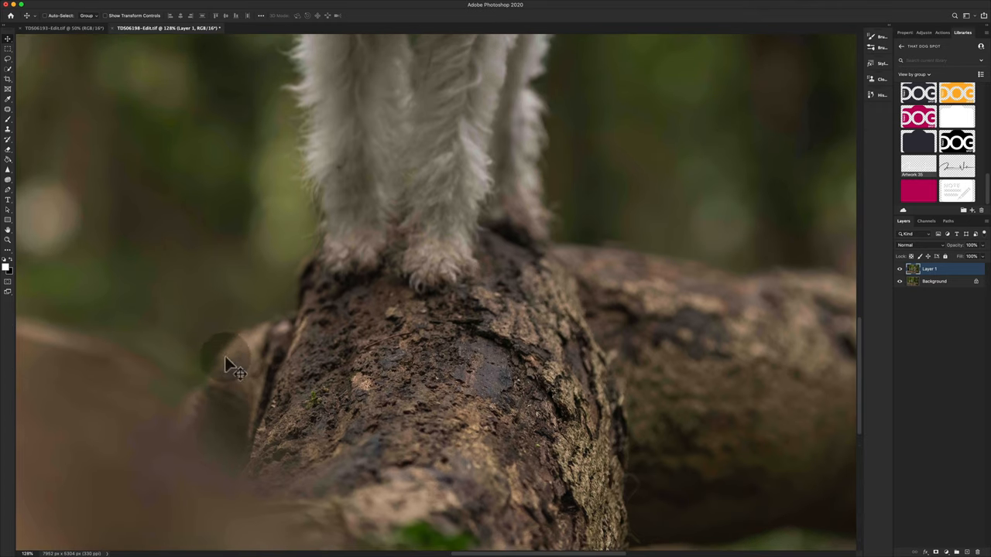
{"action": "mouse_move", "coordinate": [171, 405]}
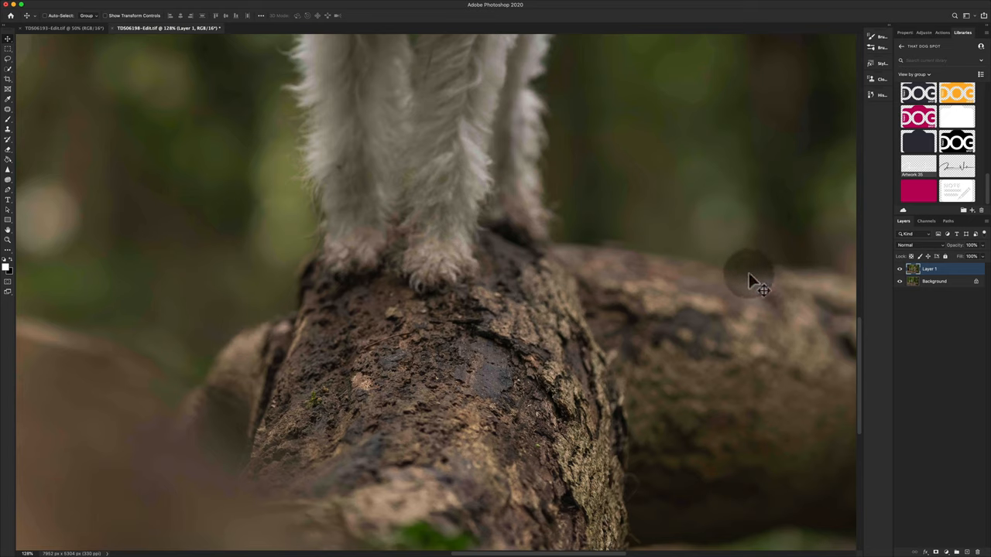
{"action": "mouse_move", "coordinate": [518, 364]}
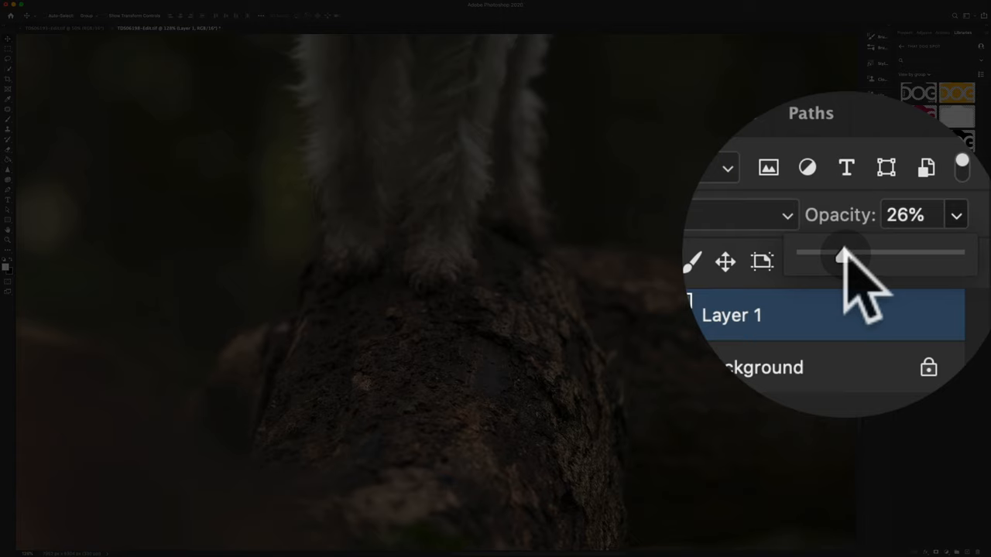
Lower Layer 1's opacity to see through it, then hide and show the layer to compare the logs.
{"action": "left_click_drag", "start_coordinate": [844, 251], "coordinate": [870, 251]}
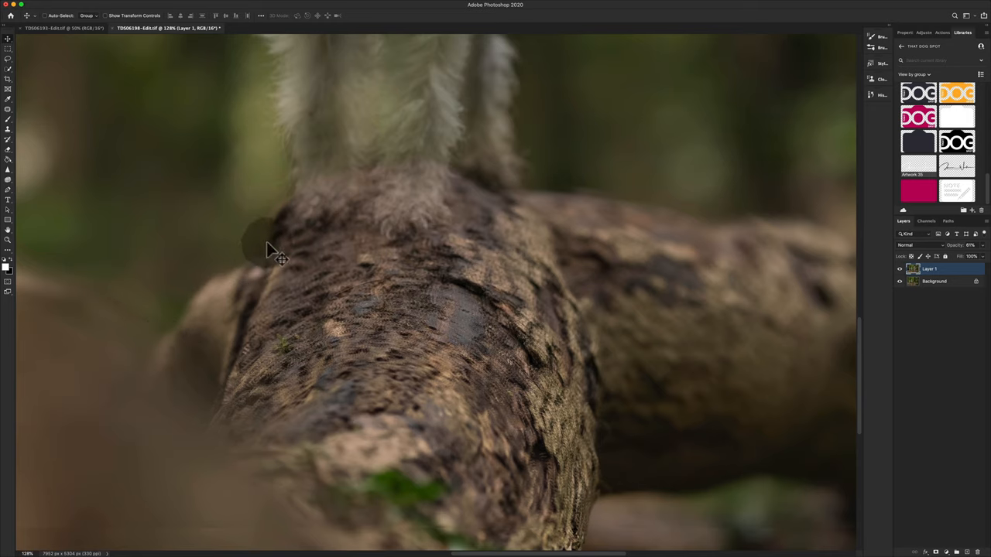
{"action": "mouse_move", "coordinate": [709, 275]}
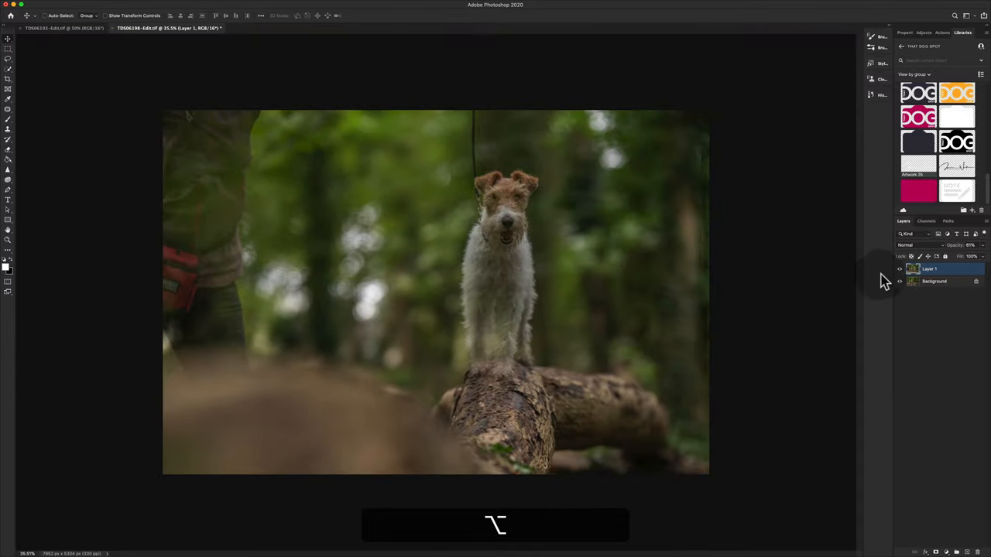
{"action": "left_click", "coordinate": [899, 269]}
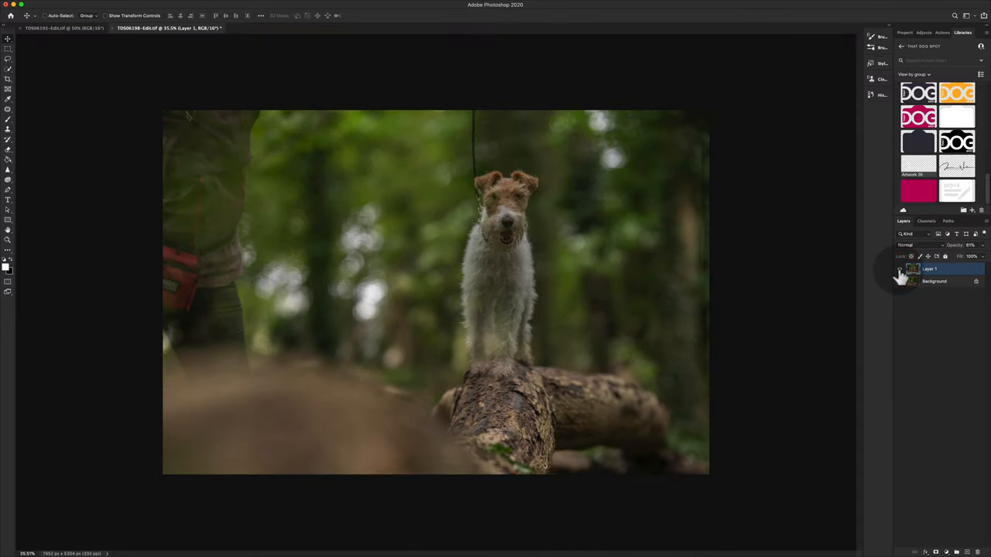
{"action": "left_click", "coordinate": [898, 269]}
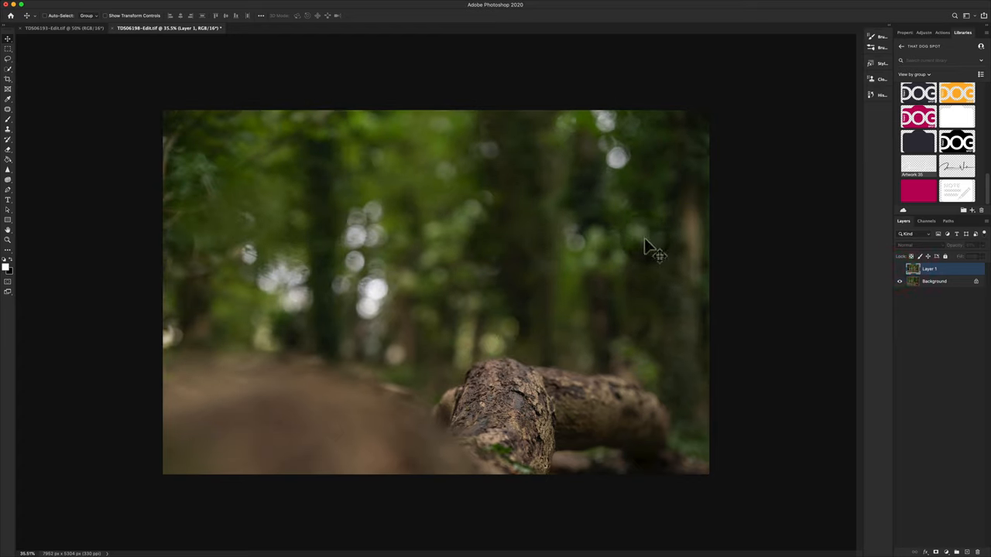
{"action": "left_click", "coordinate": [898, 270]}
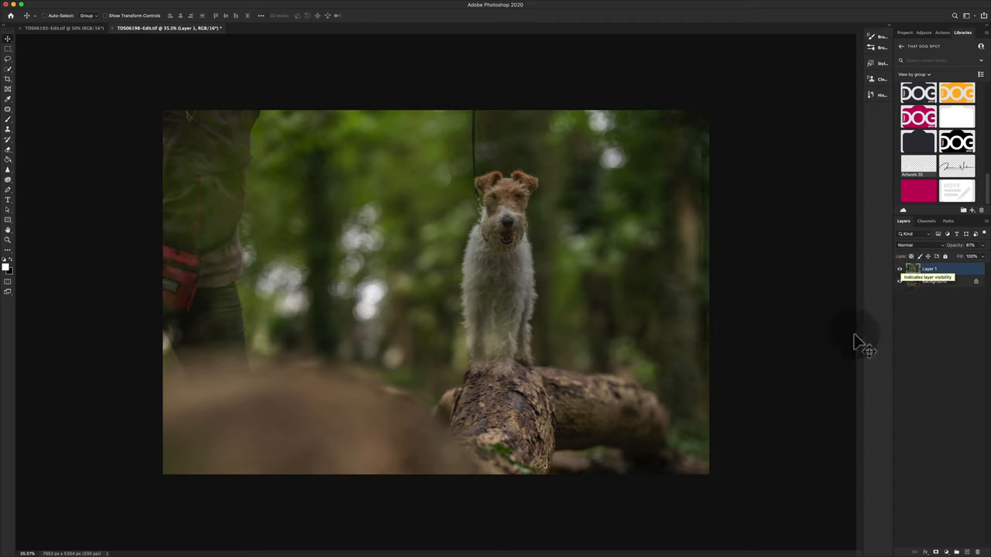
Free Transform the terrier layer to fit the background log, toggling its visibility to verify the match.
{"action": "key", "text": "cmd+t"}
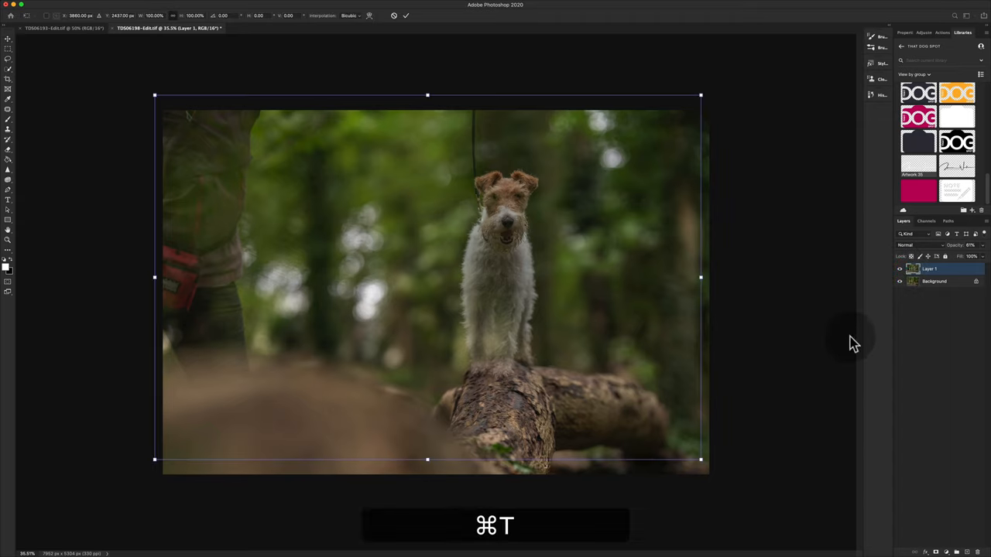
{"action": "mouse_move", "coordinate": [730, 354]}
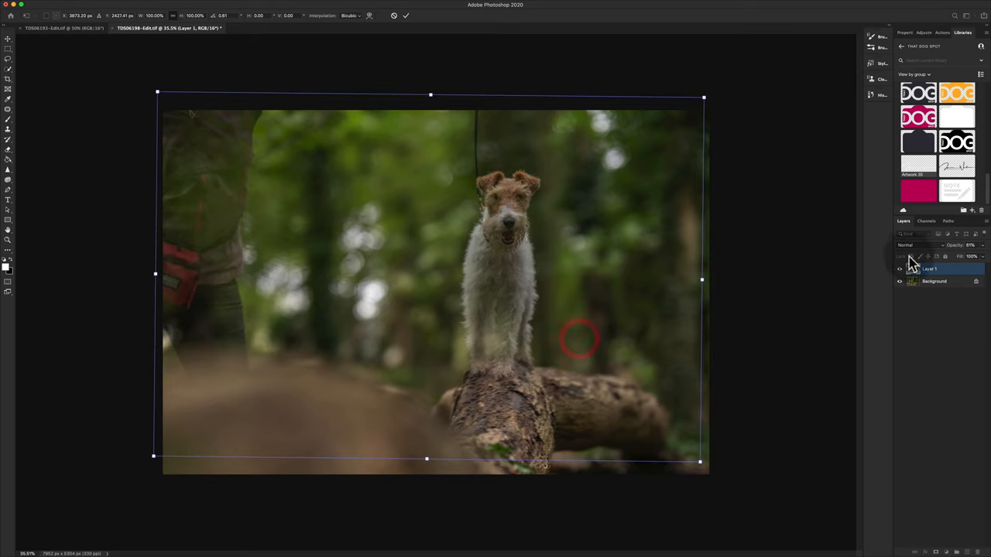
{"action": "left_click", "coordinate": [900, 269]}
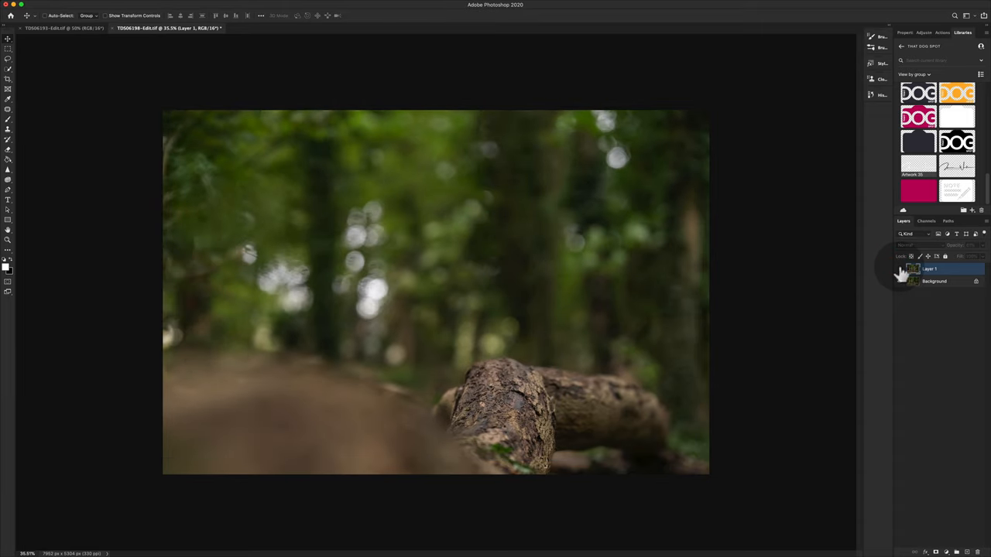
{"action": "left_click", "coordinate": [901, 270]}
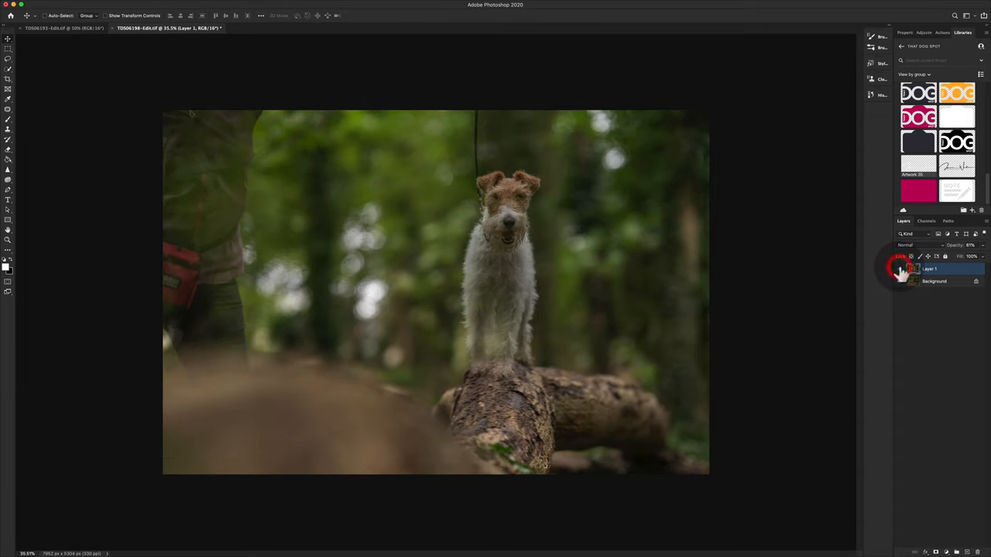
{"action": "key", "text": "cmd+t"}
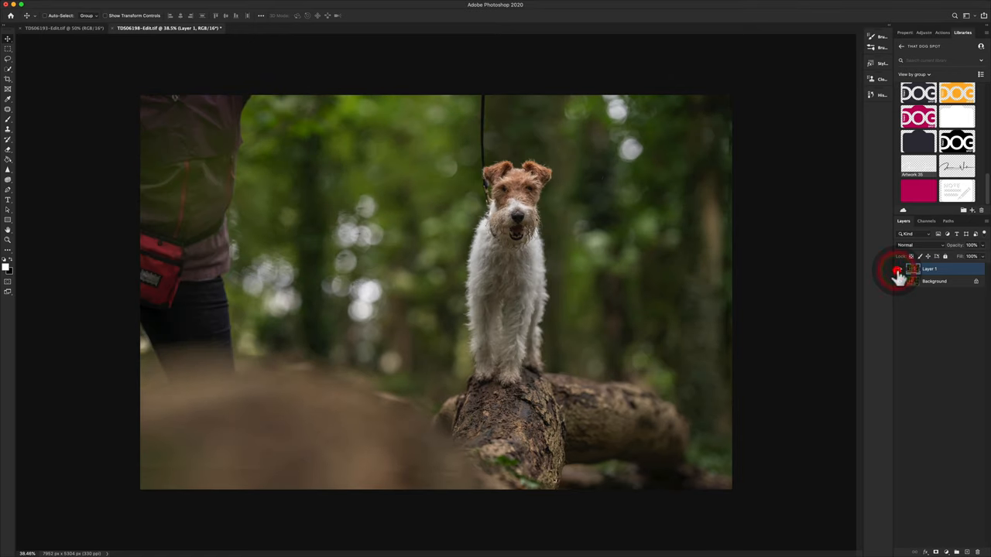
{"action": "left_click", "coordinate": [898, 270]}
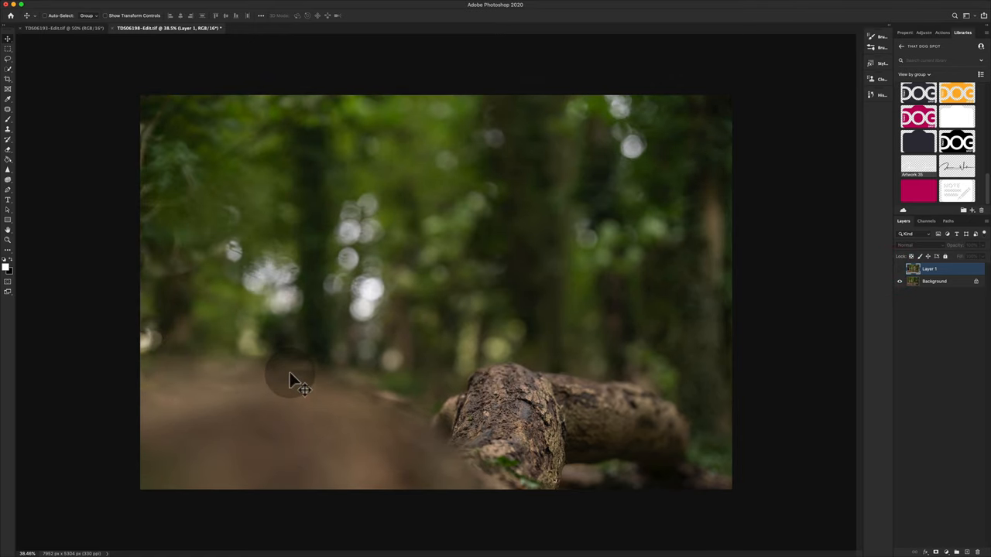
{"action": "mouse_move", "coordinate": [905, 279]}
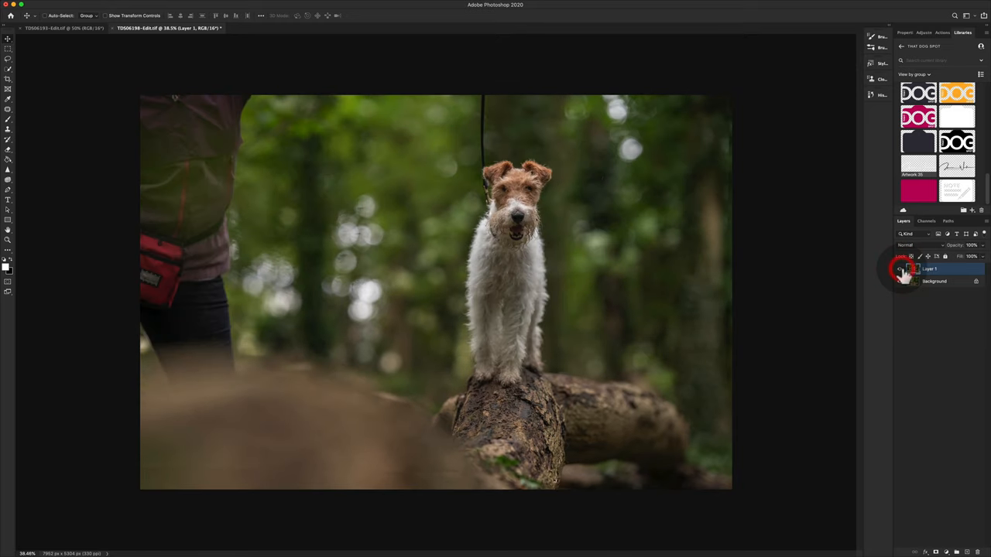
{"action": "left_click", "coordinate": [904, 269]}
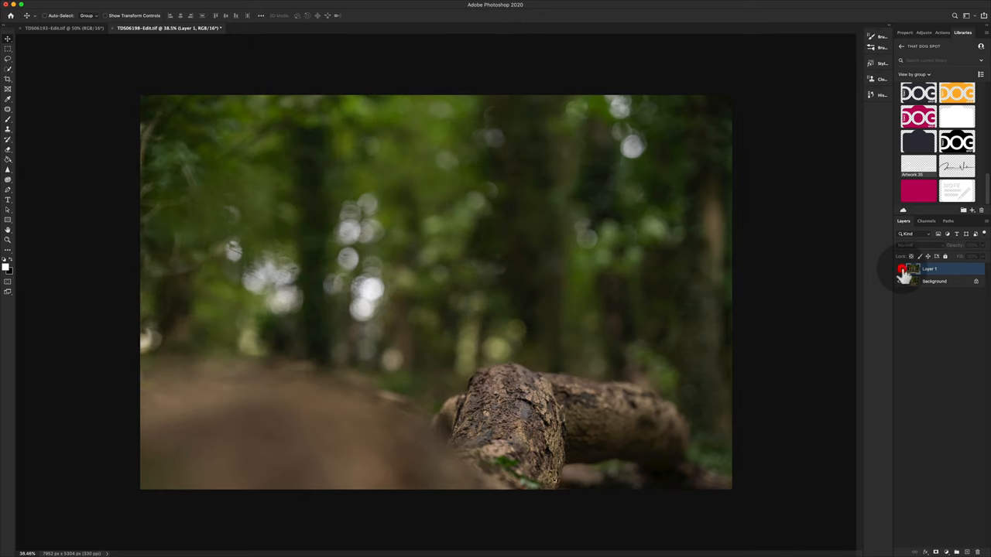
{"action": "left_click", "coordinate": [899, 270]}
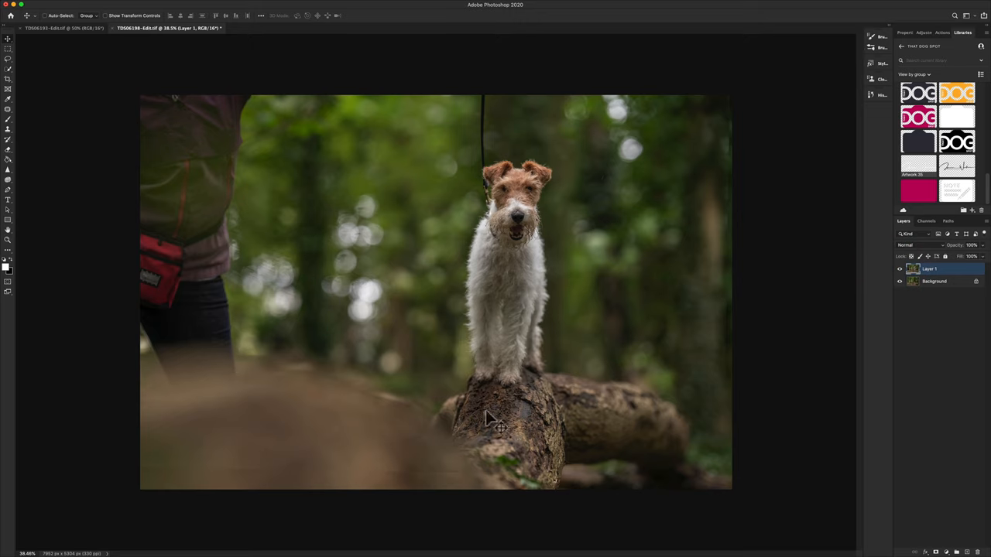
{"action": "mouse_move", "coordinate": [731, 198]}
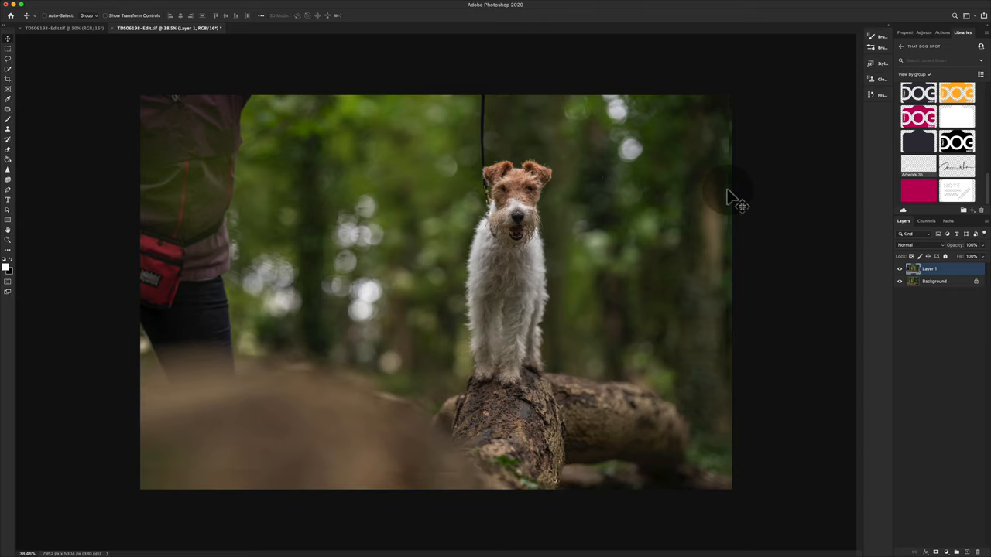
{"action": "mouse_move", "coordinate": [63, 84]}
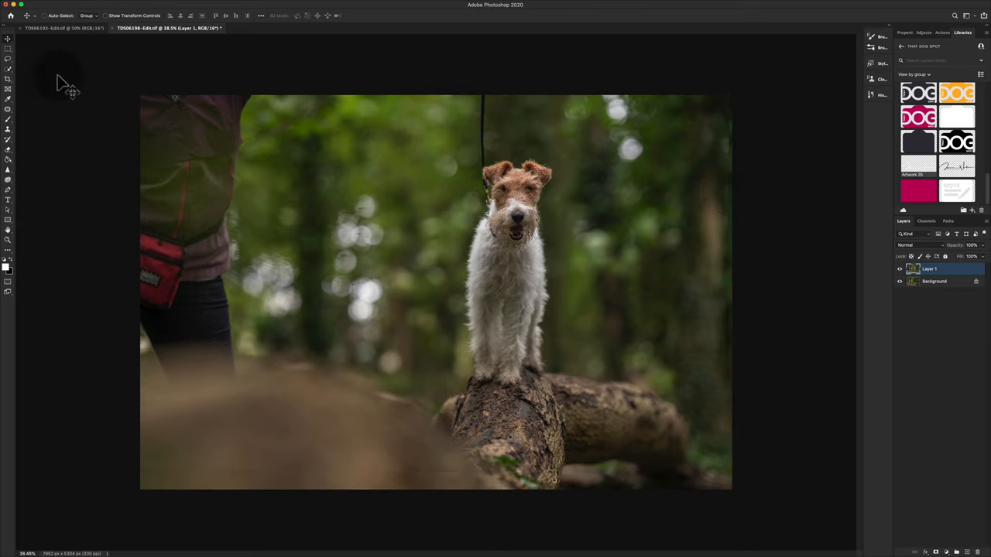
{"action": "mouse_move", "coordinate": [684, 482]}
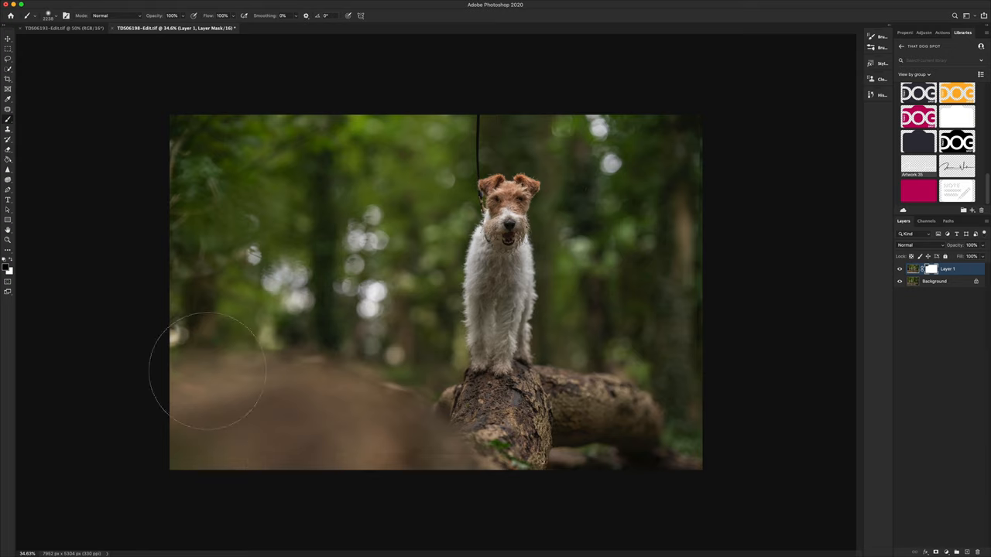
{"action": "mouse_move", "coordinate": [472, 183]}
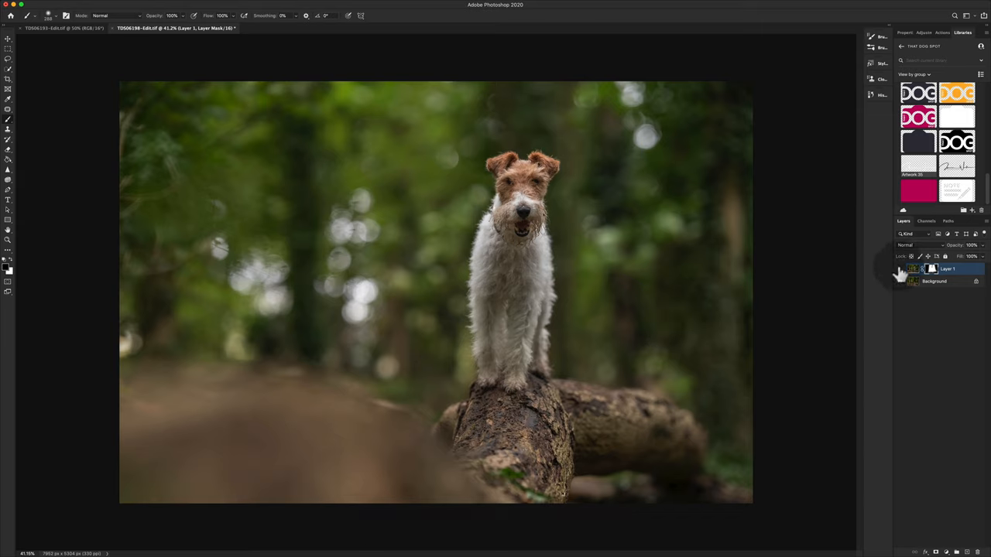
Target the terrier layer's mask and paint where the paws meet the log to blend them.
{"action": "left_click", "coordinate": [898, 270]}
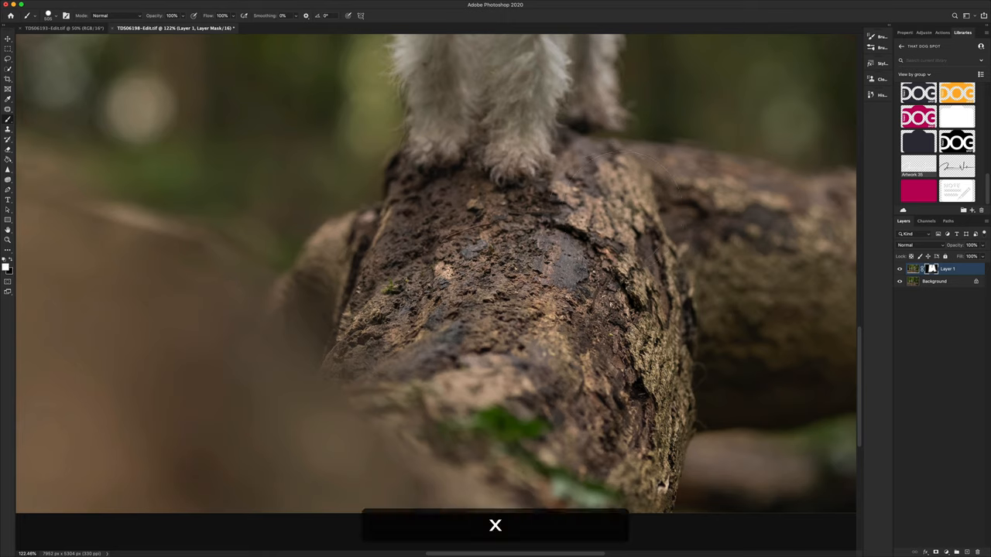
{"action": "left_click", "coordinate": [607, 198]}
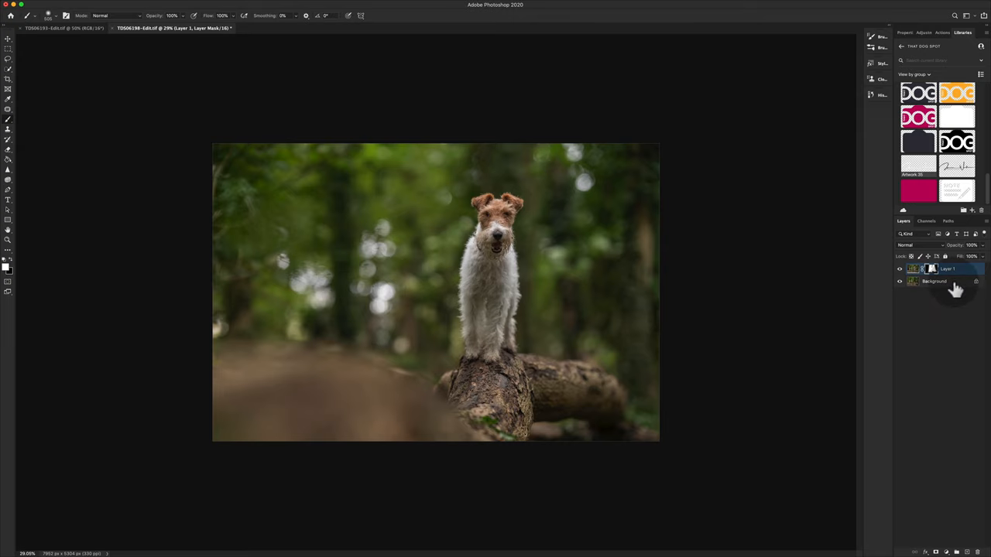
{"action": "mouse_move", "coordinate": [949, 288]}
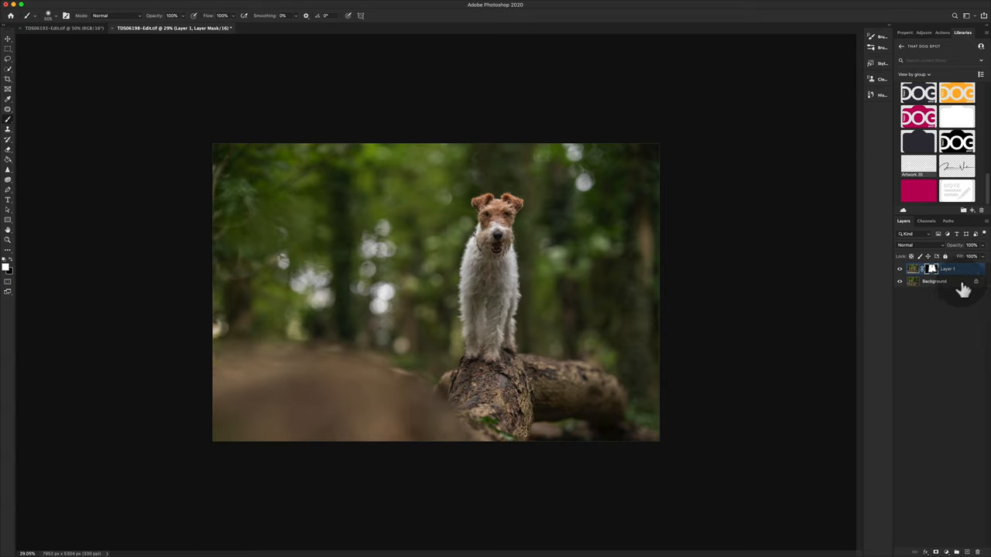
Duplicate the terrier and Background layers and merge the copies into one layer on top.
{"action": "left_click", "coordinate": [935, 282]}
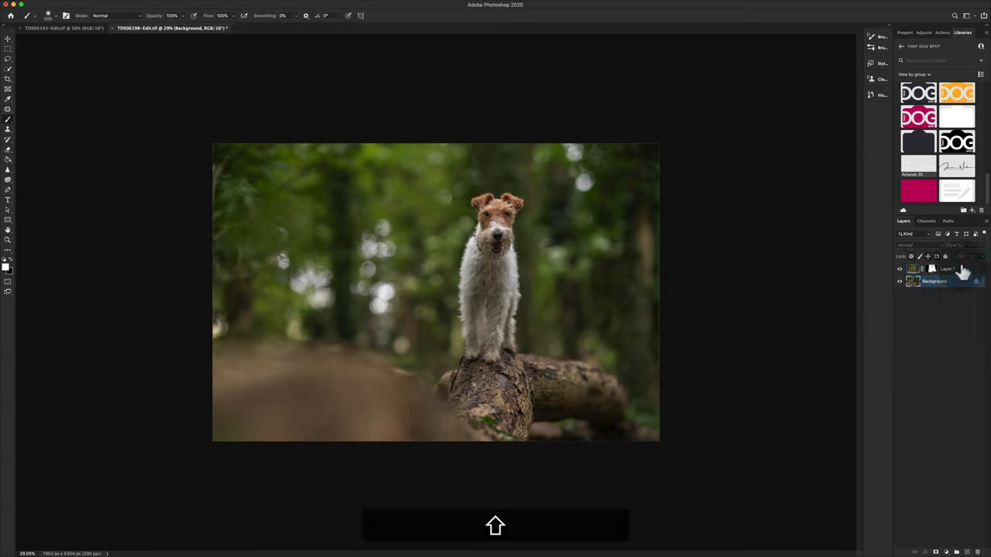
{"action": "key", "text": "cmd+j"}
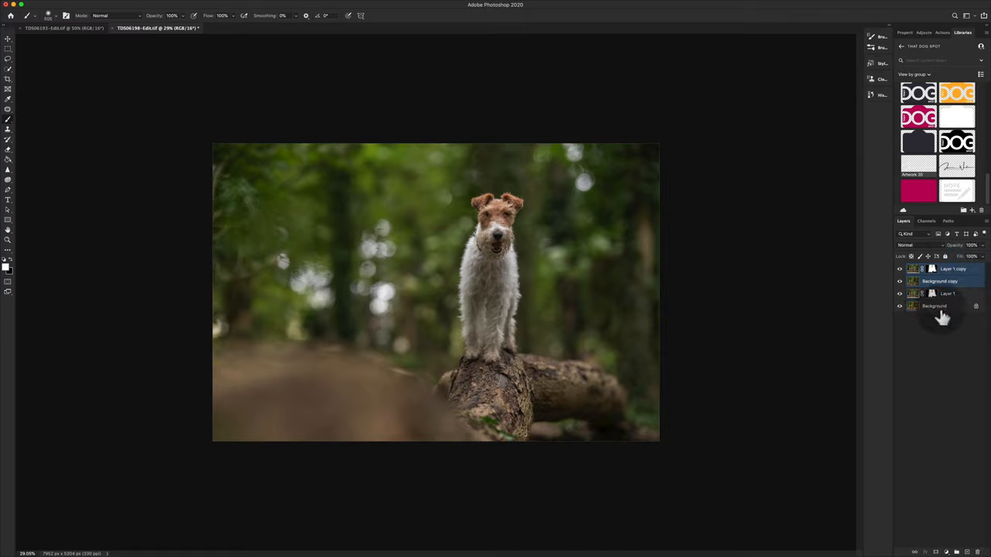
{"action": "right_click", "coordinate": [942, 319]}
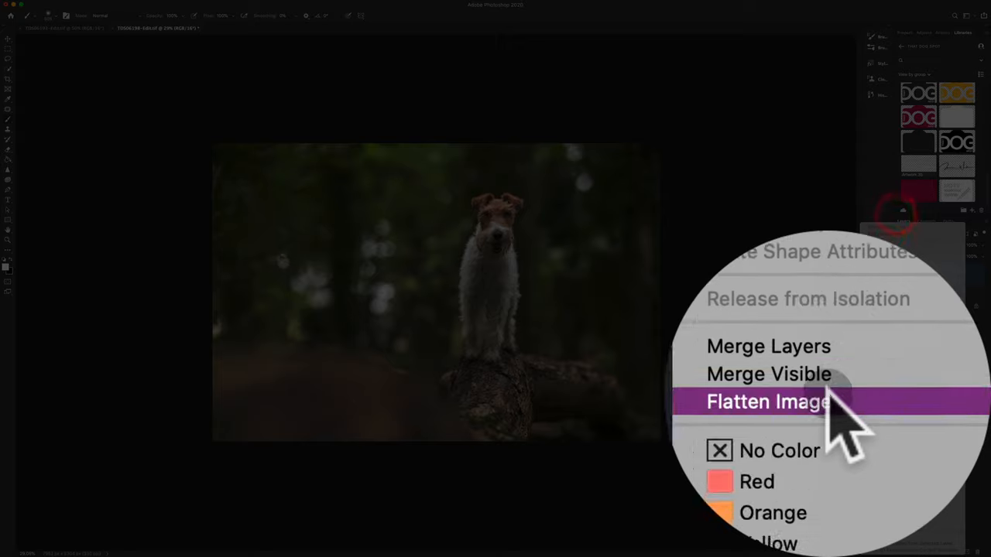
{"action": "left_click", "coordinate": [768, 402]}
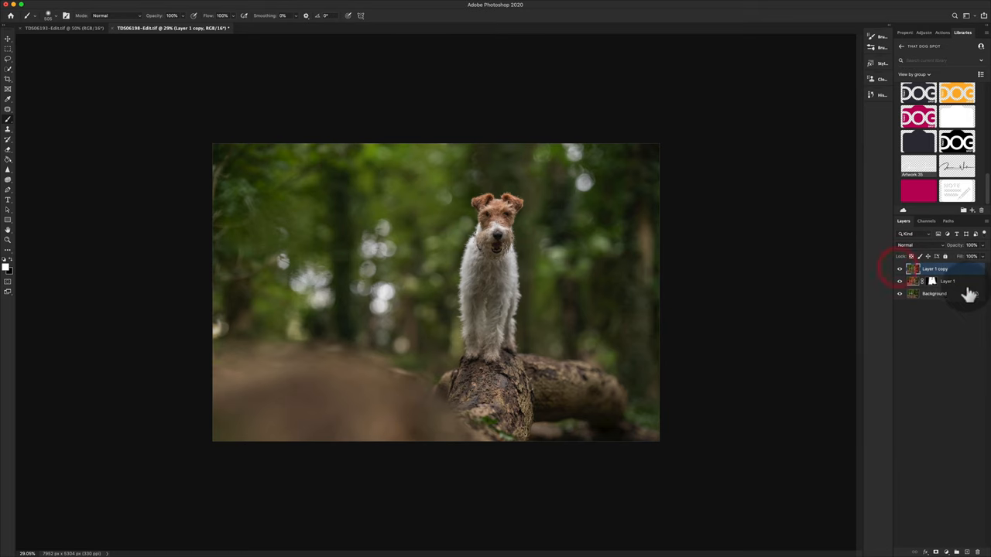
Gather the original terrier and Background layers into a group named Composite.
{"action": "left_click", "coordinate": [948, 282]}
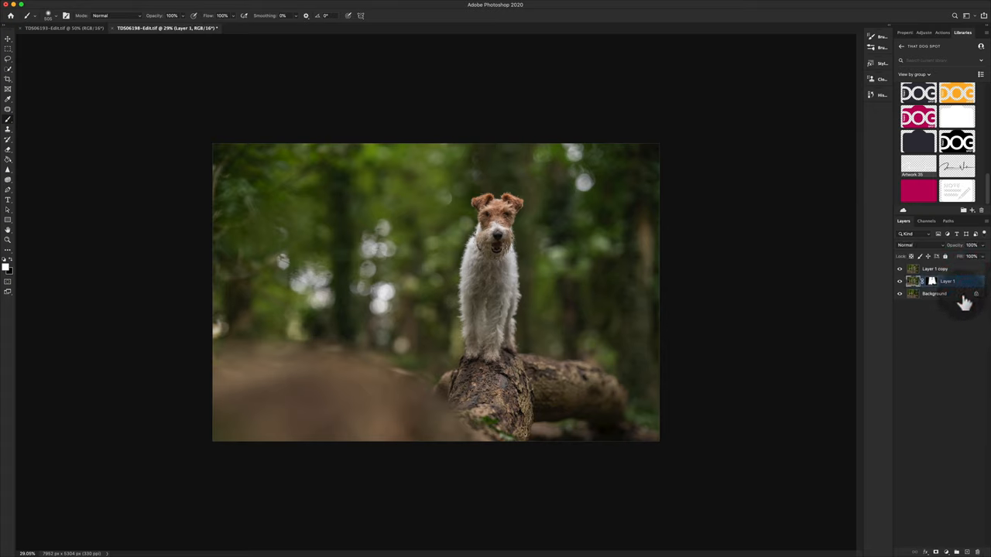
{"action": "key", "text": "cmd+j"}
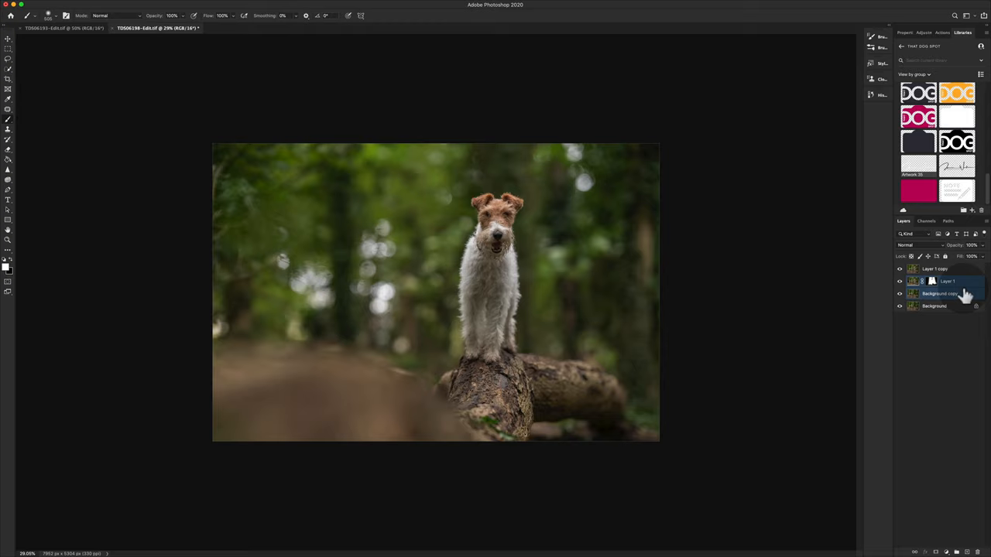
{"action": "key", "text": "cmd+g"}
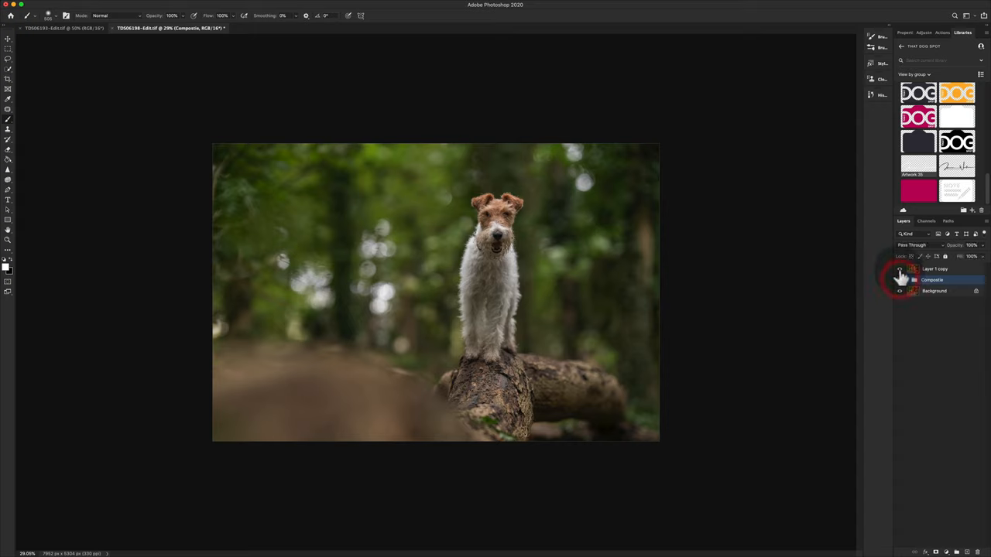
{"action": "left_click", "coordinate": [900, 279]}
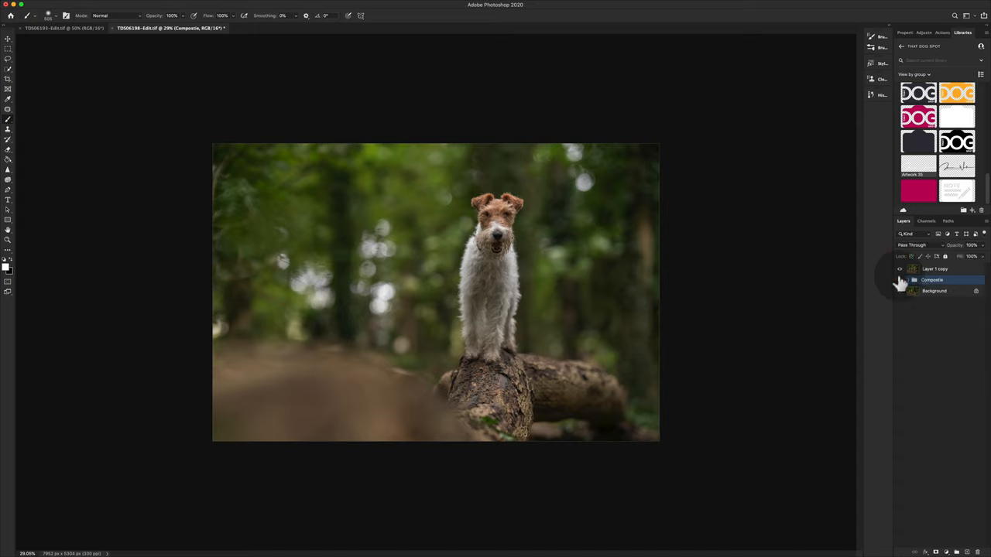
{"action": "left_click", "coordinate": [898, 279]}
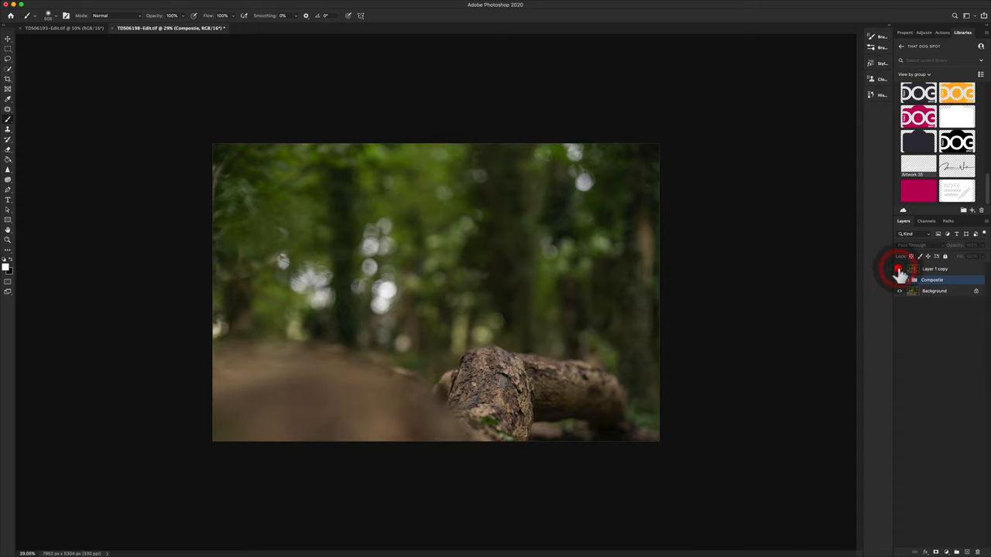
{"action": "left_click", "coordinate": [900, 269]}
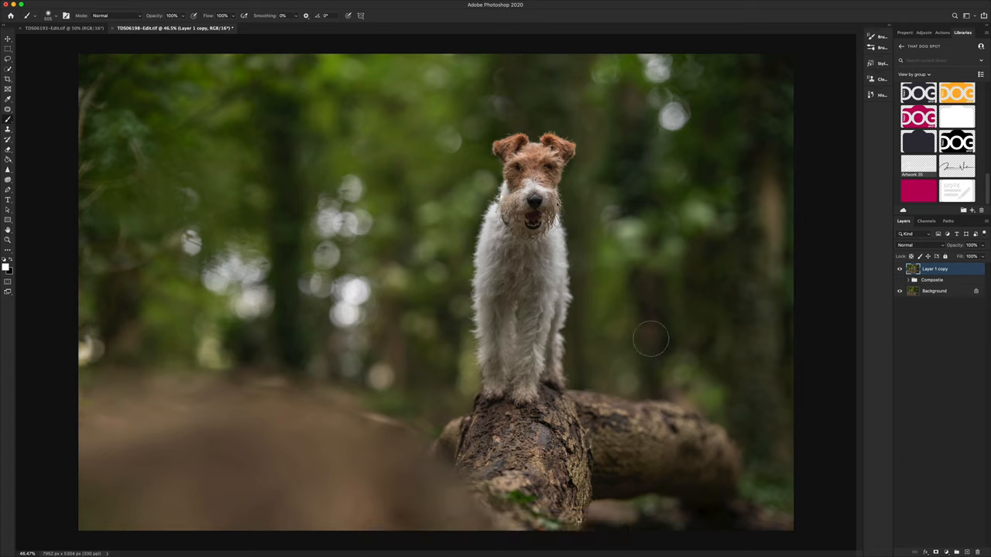
{"action": "mouse_move", "coordinate": [709, 275]}
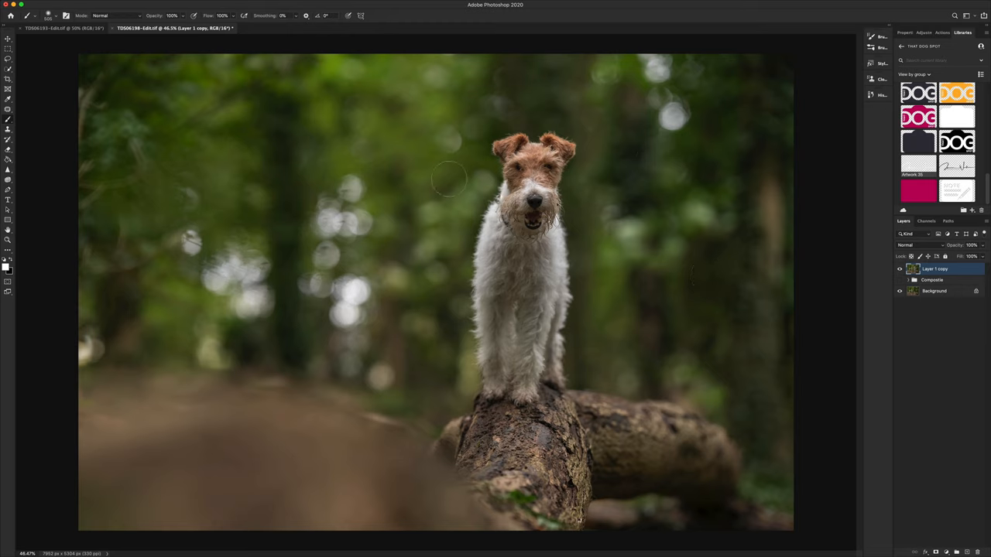
{"action": "mouse_move", "coordinate": [545, 121]}
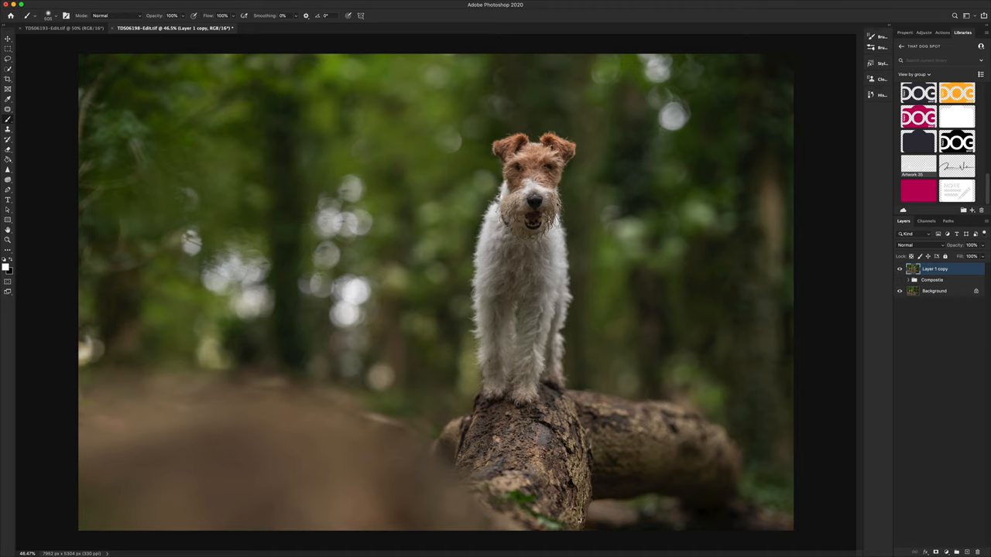
{"action": "mouse_move", "coordinate": [371, 112]}
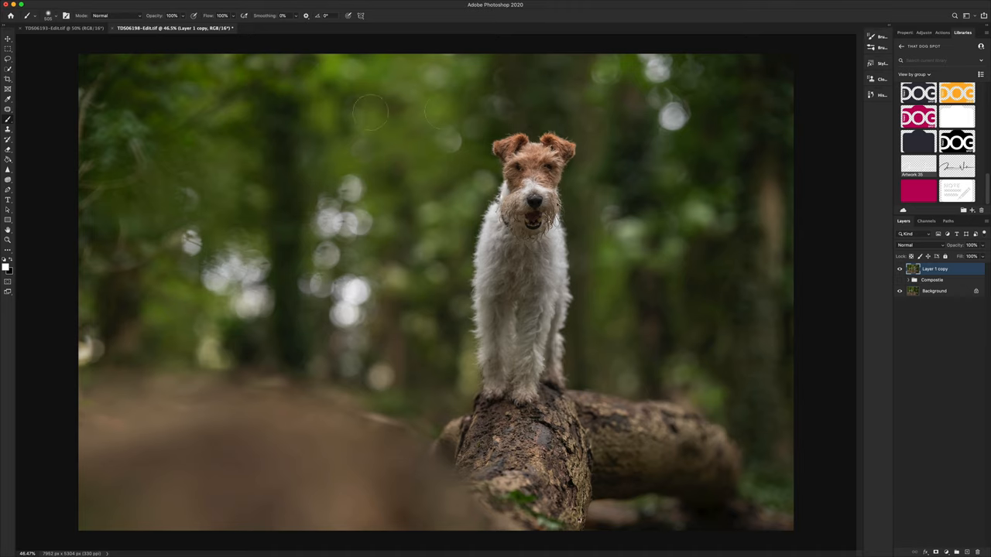